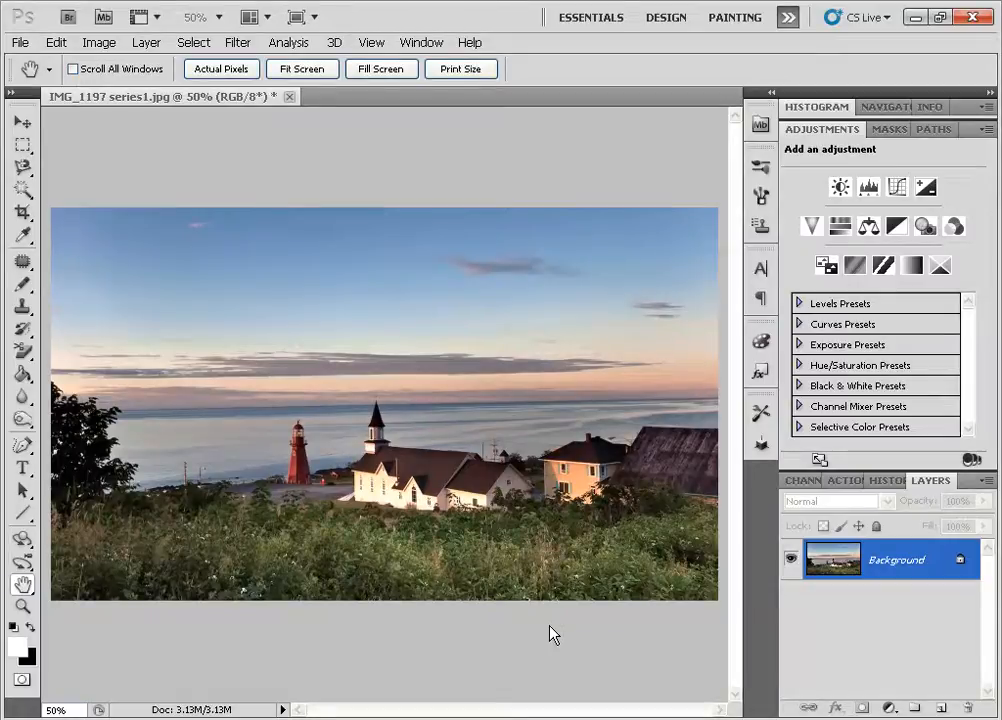
mouse_move(551, 510)
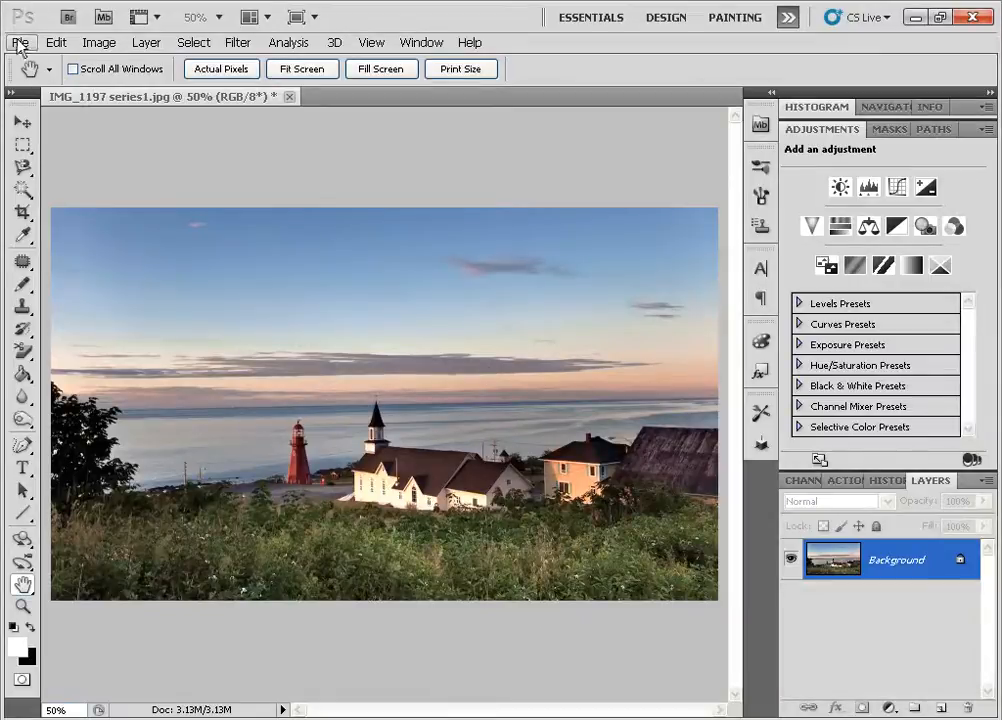
Create a new 60×60-pixel document with a transparent background.
click(18, 42)
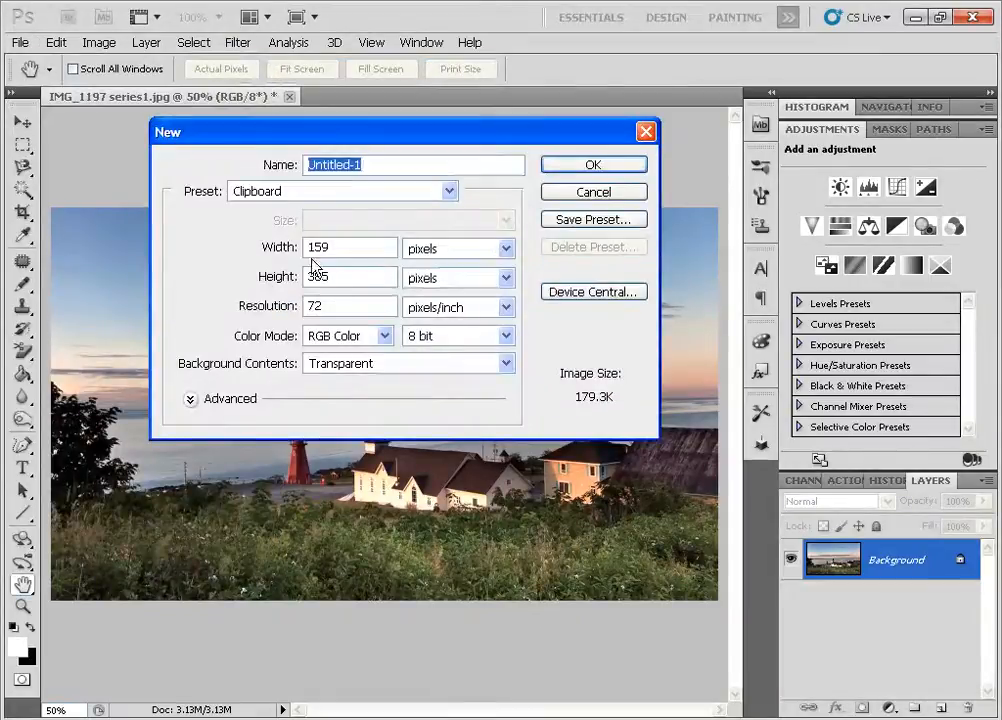
text(60)
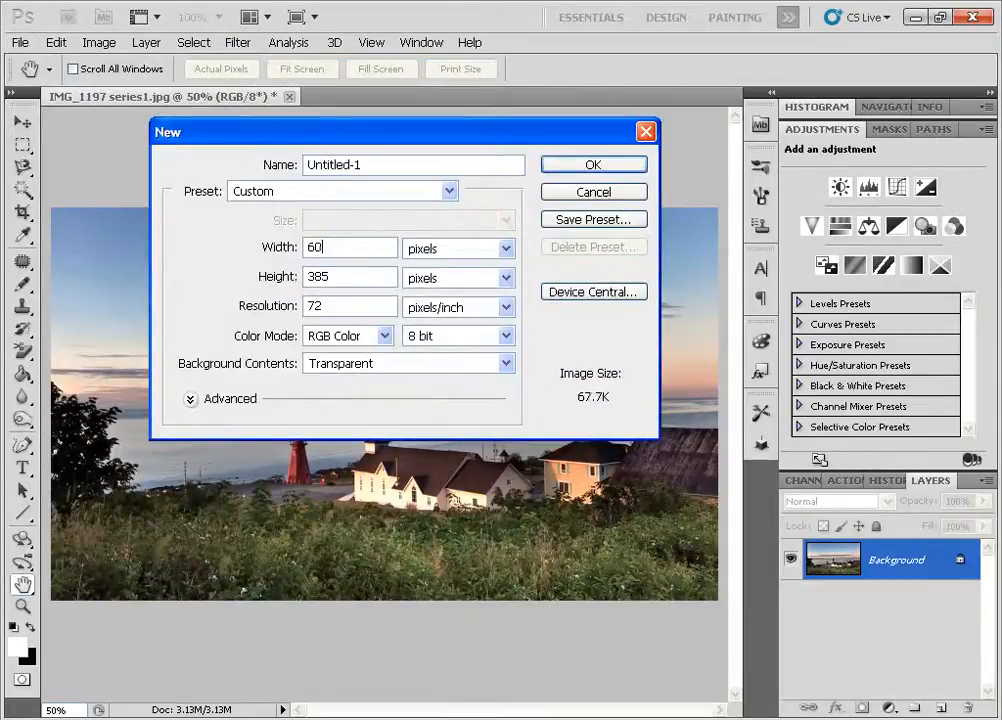
text(60)
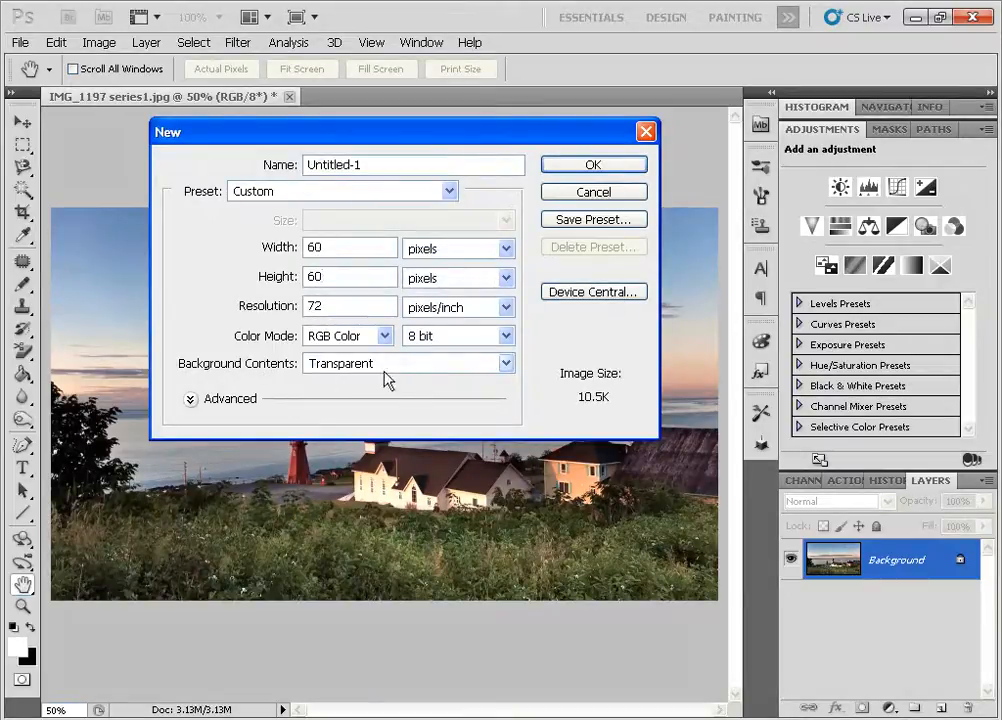
click(592, 164)
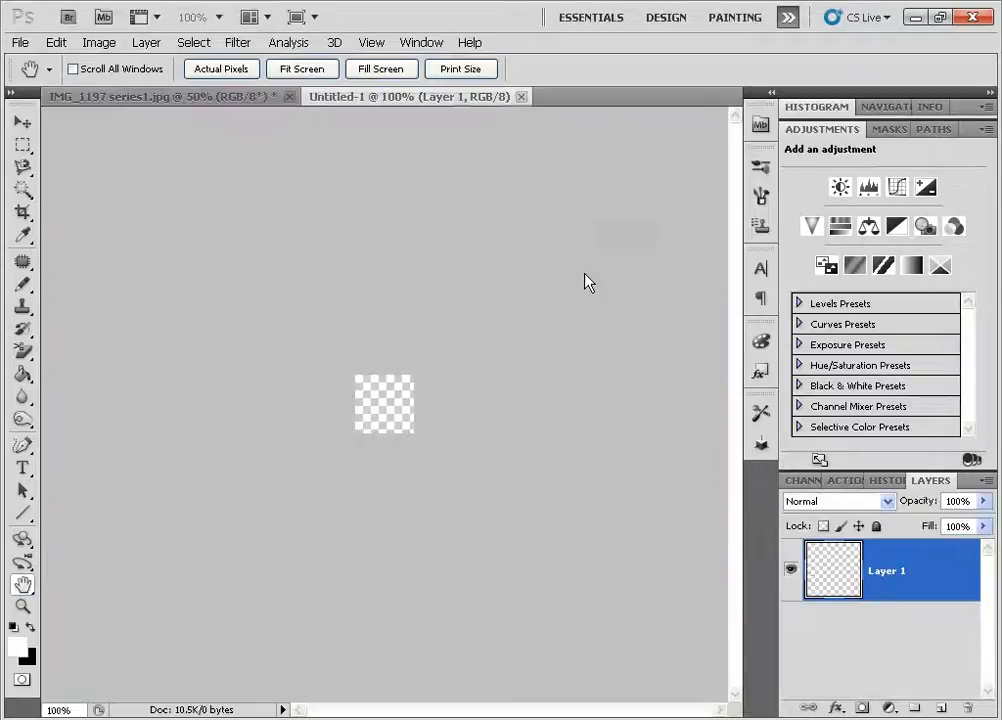
Zoom the tiny square to 800% and switch to the 2-pixel Pencil Tool.
click(385, 405)
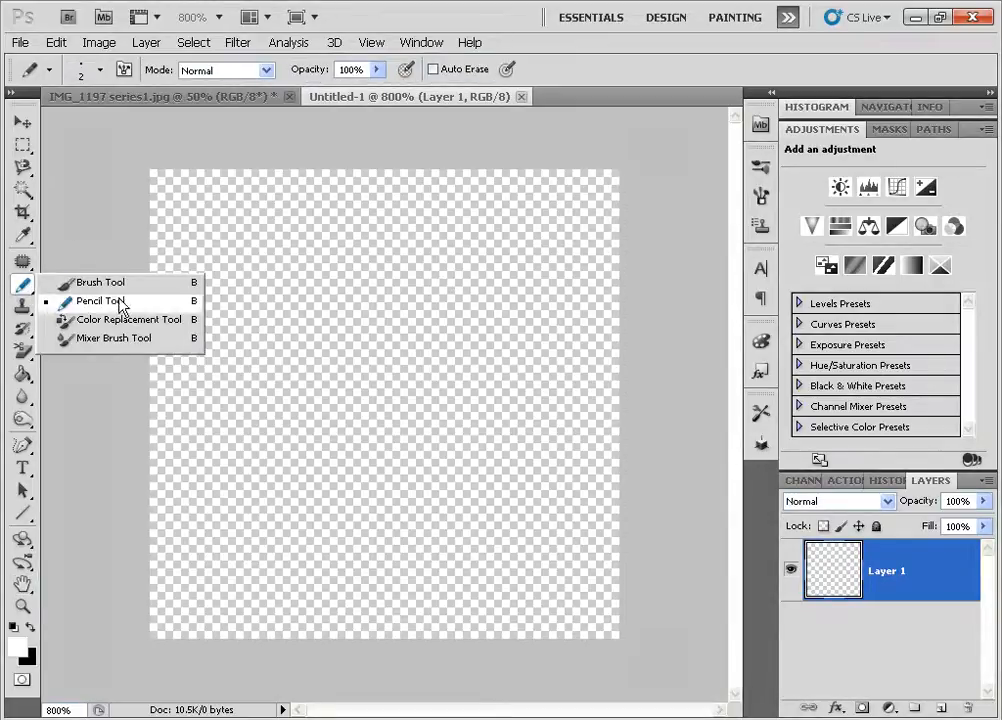
key(shift+b)
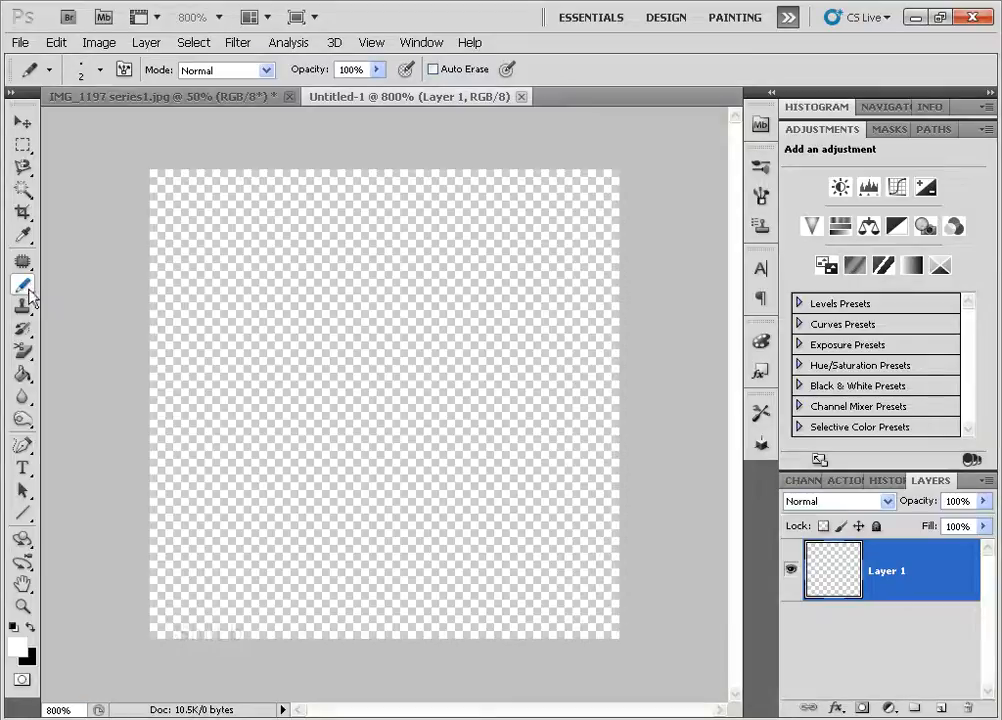
mouse_move(210, 155)
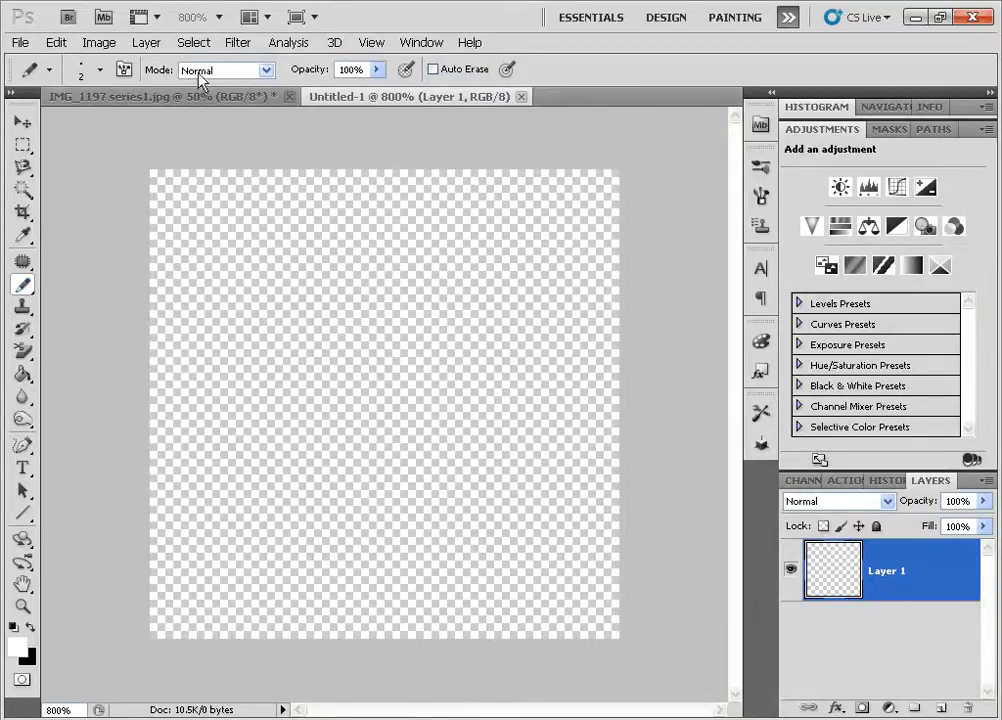
mouse_move(157, 232)
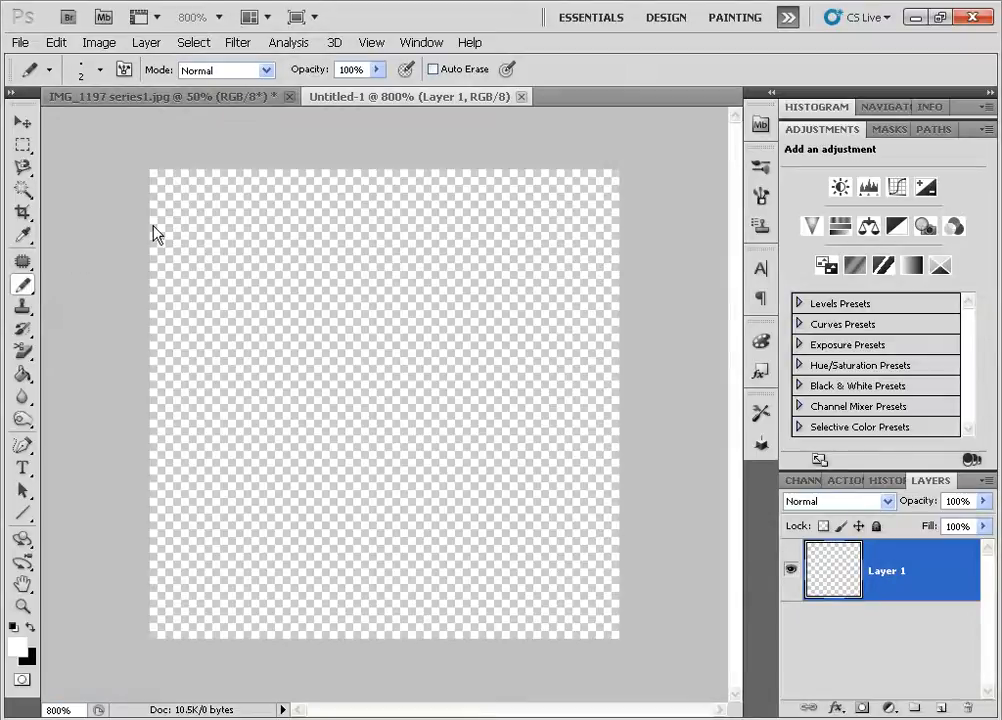
Reset the drawing colours to the defaults, with black as foreground.
click(99, 69)
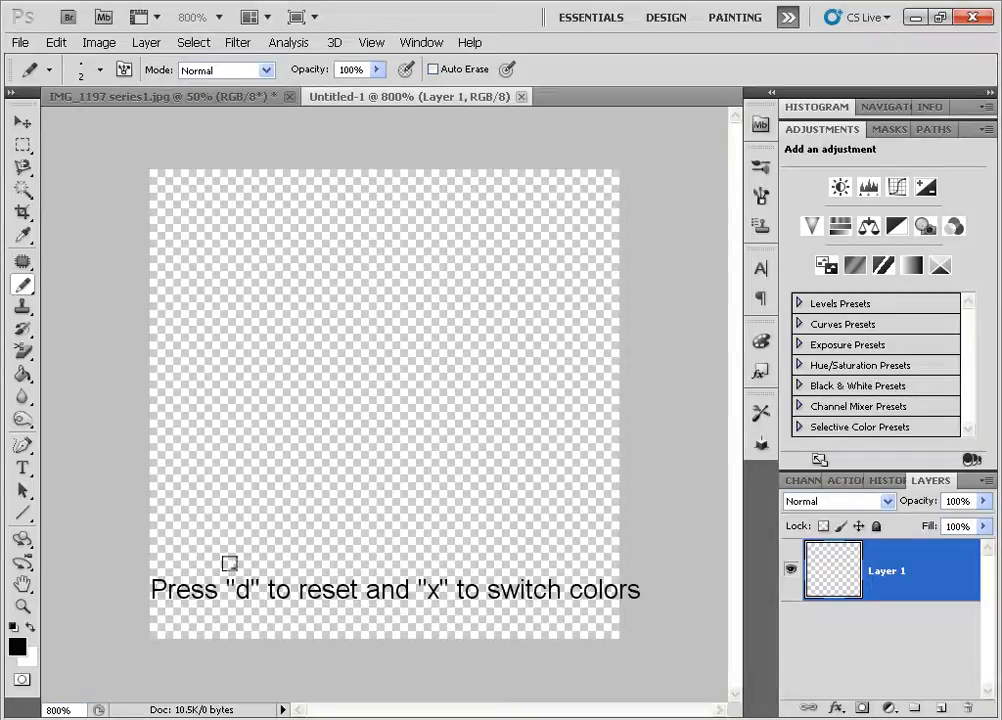
mouse_move(227, 548)
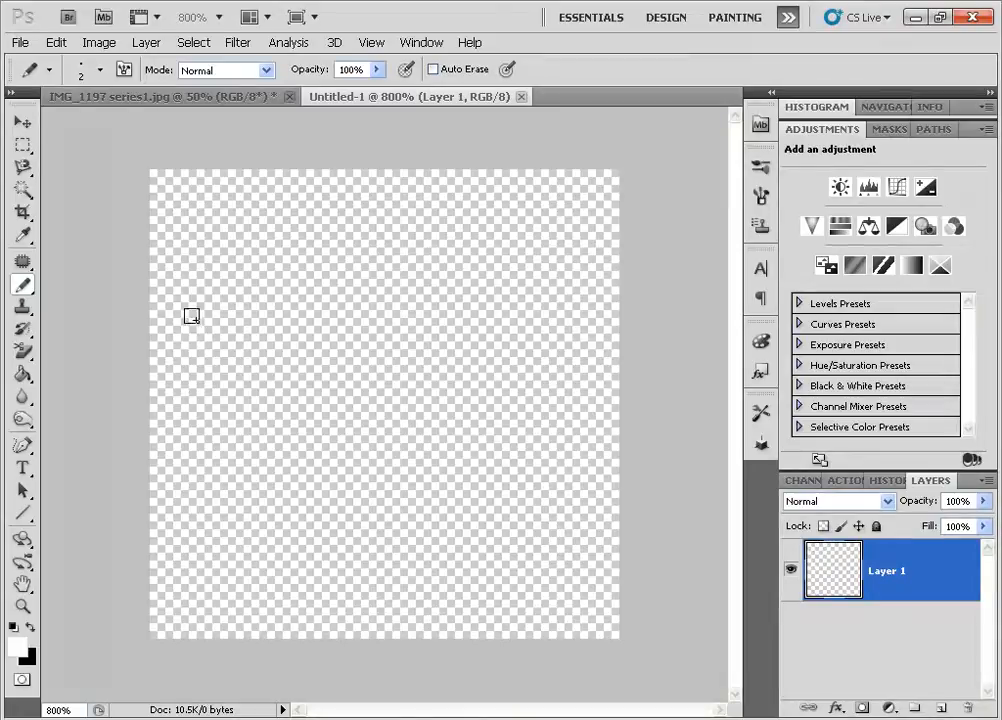
mouse_move(177, 247)
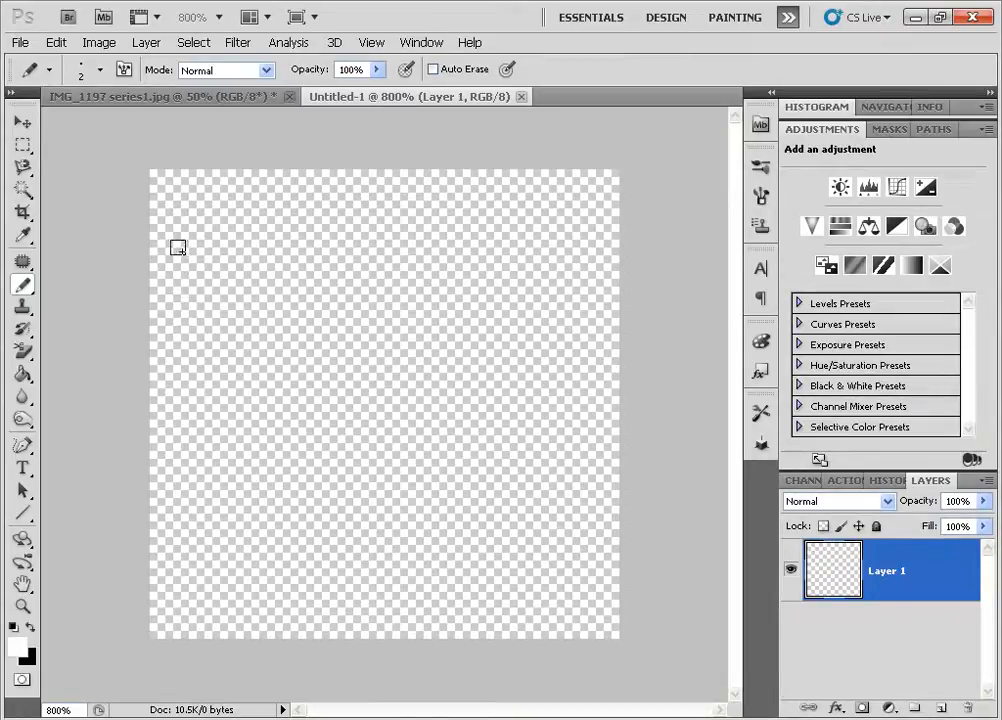
mouse_move(158, 180)
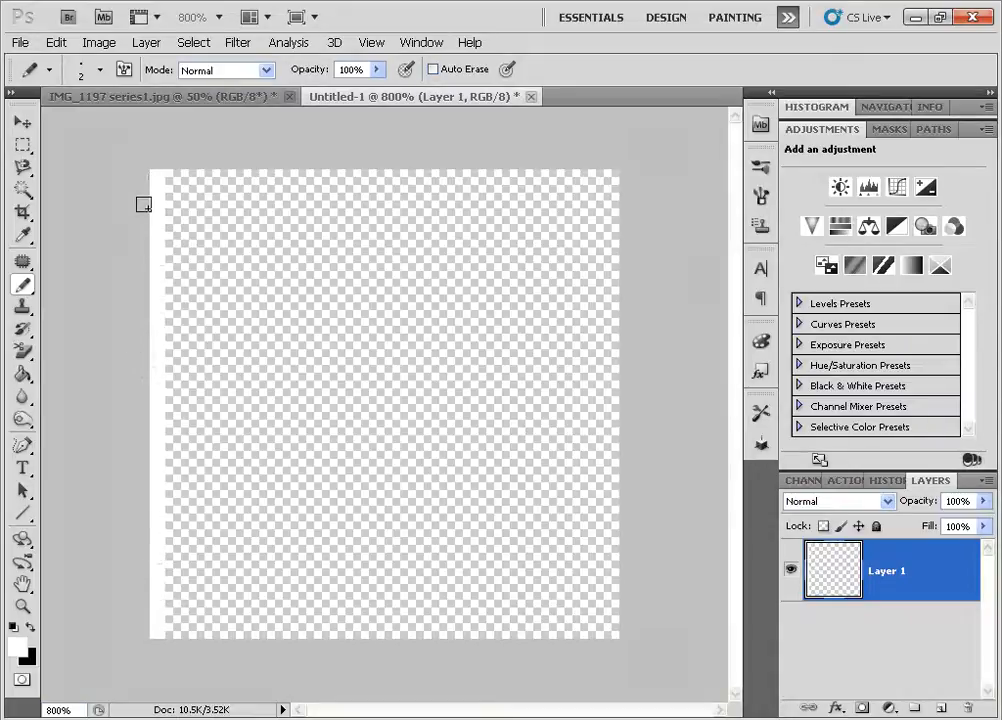
mouse_move(591, 193)
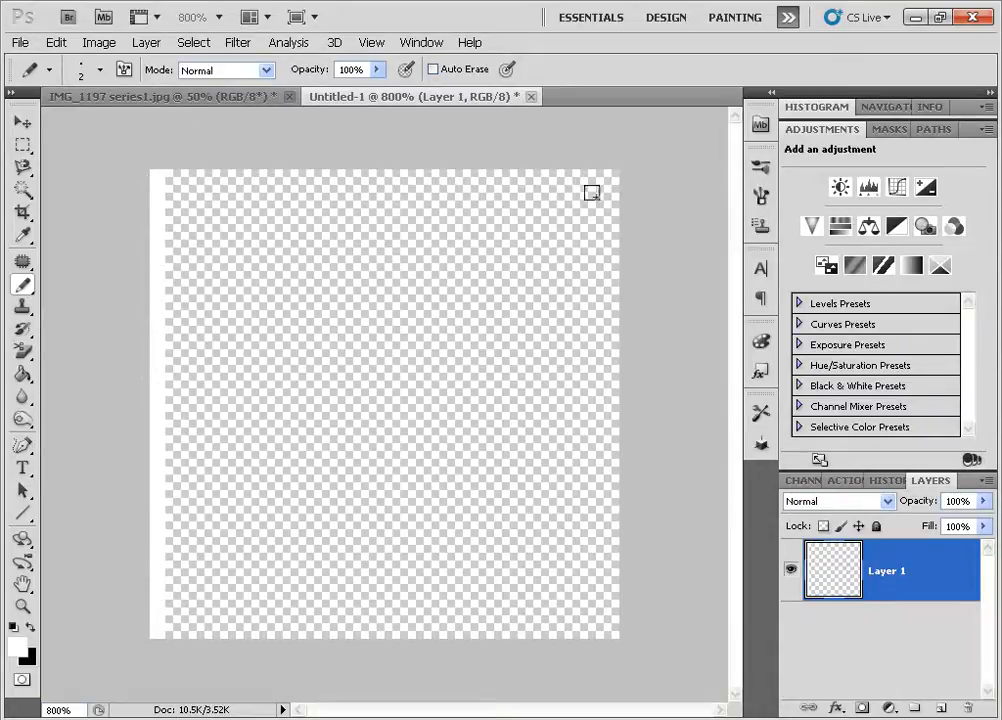
mouse_move(611, 180)
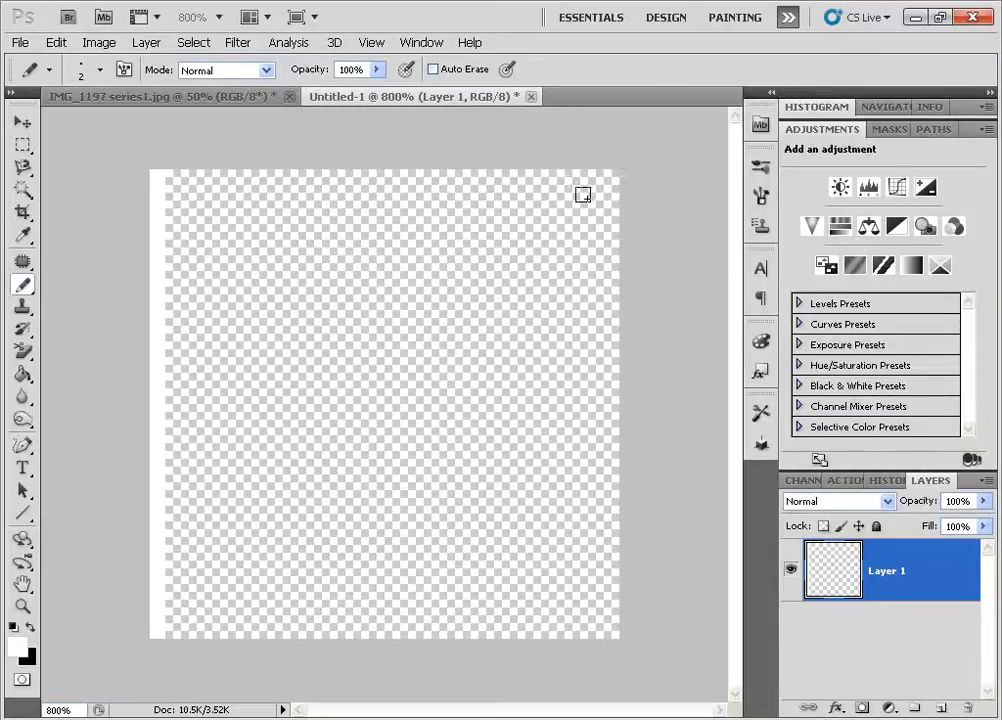
mouse_move(611, 177)
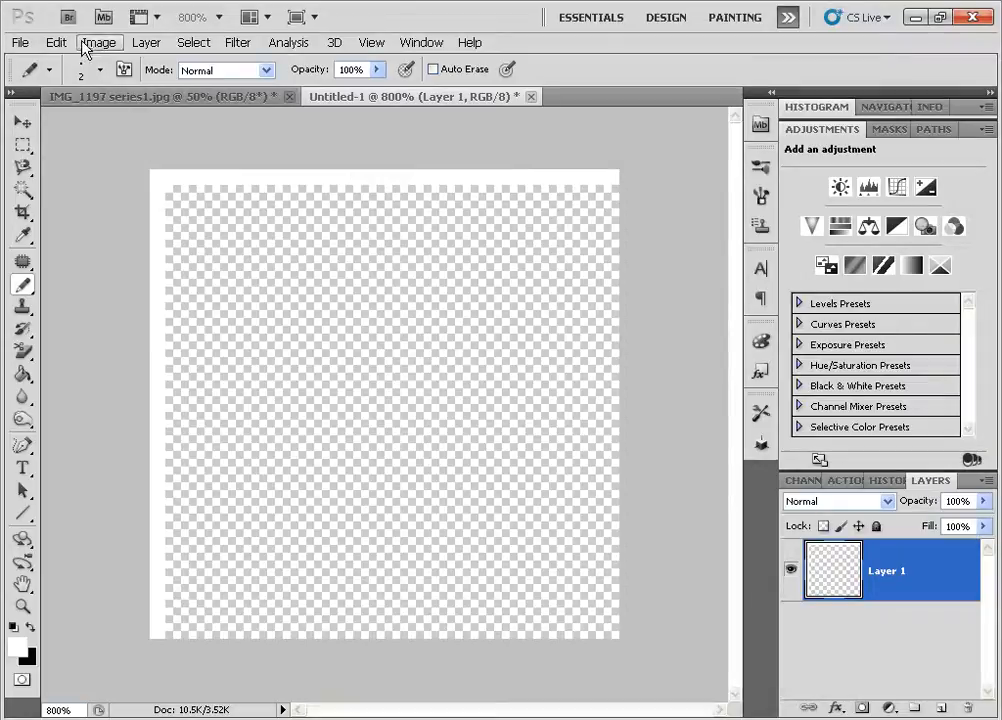
Define the square as a pattern named 'Box pattern' and close Untitled-1 without saving.
click(56, 42)
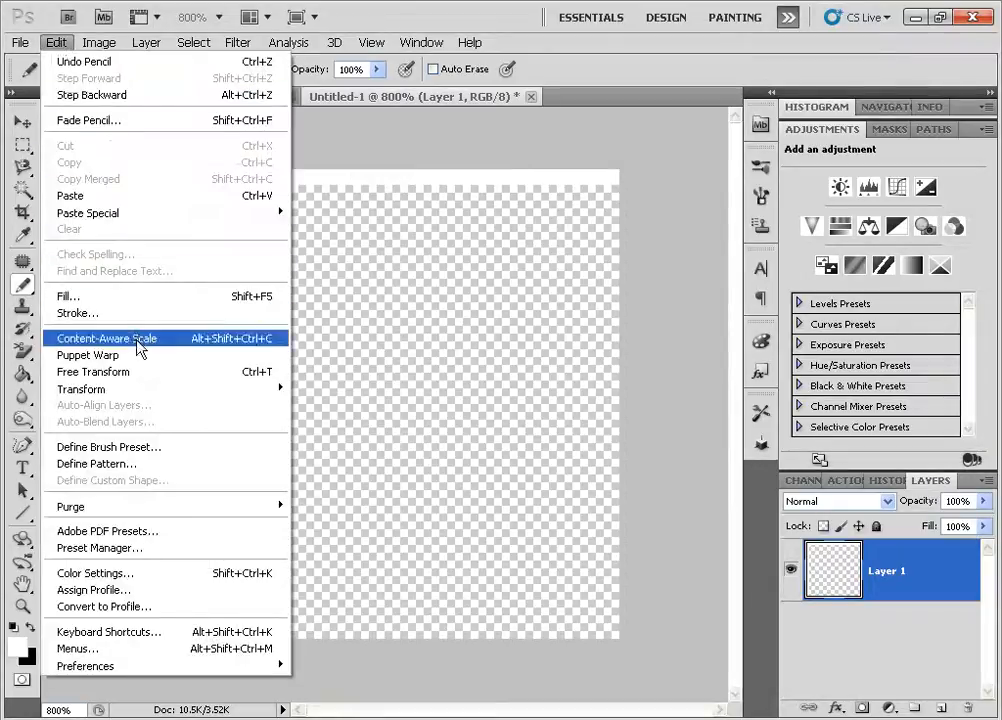
click(96, 463)
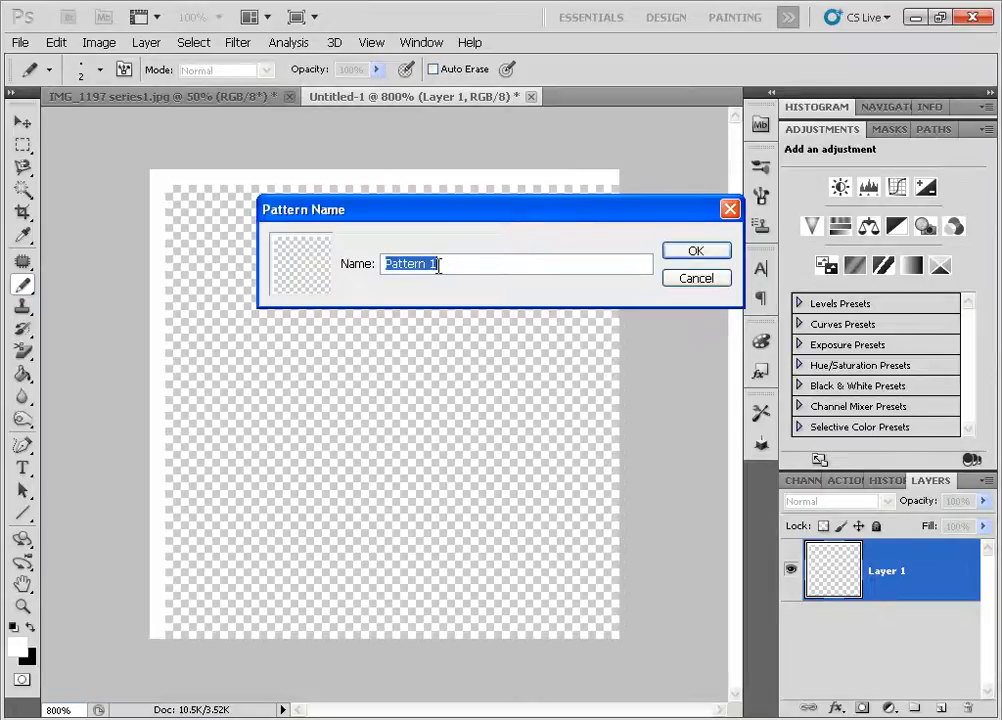
text(Box pattern)
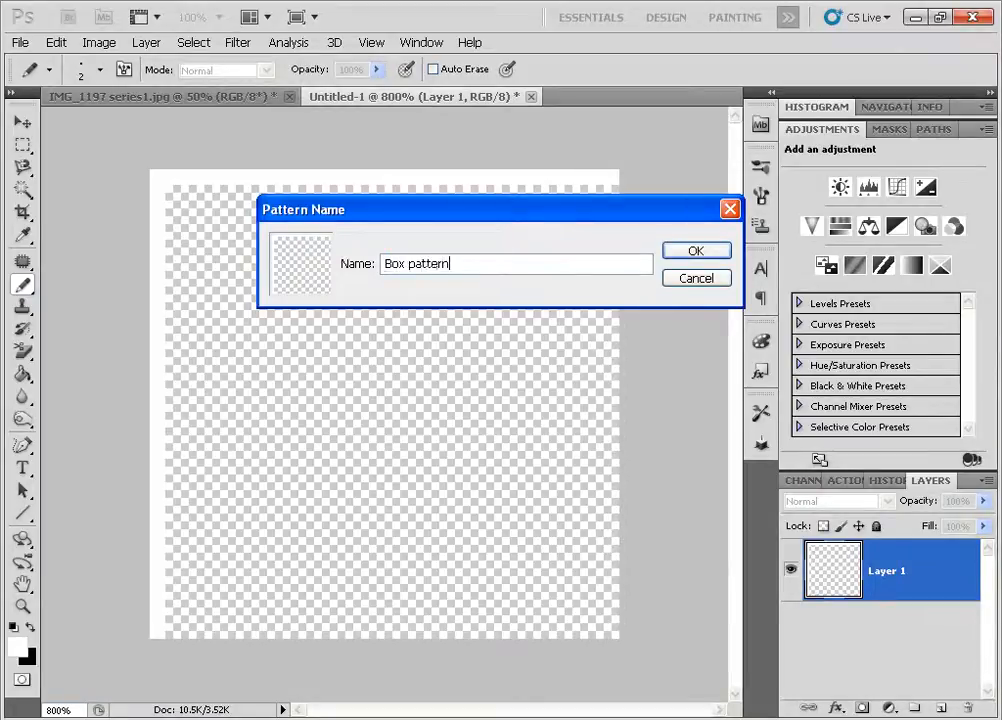
click(696, 250)
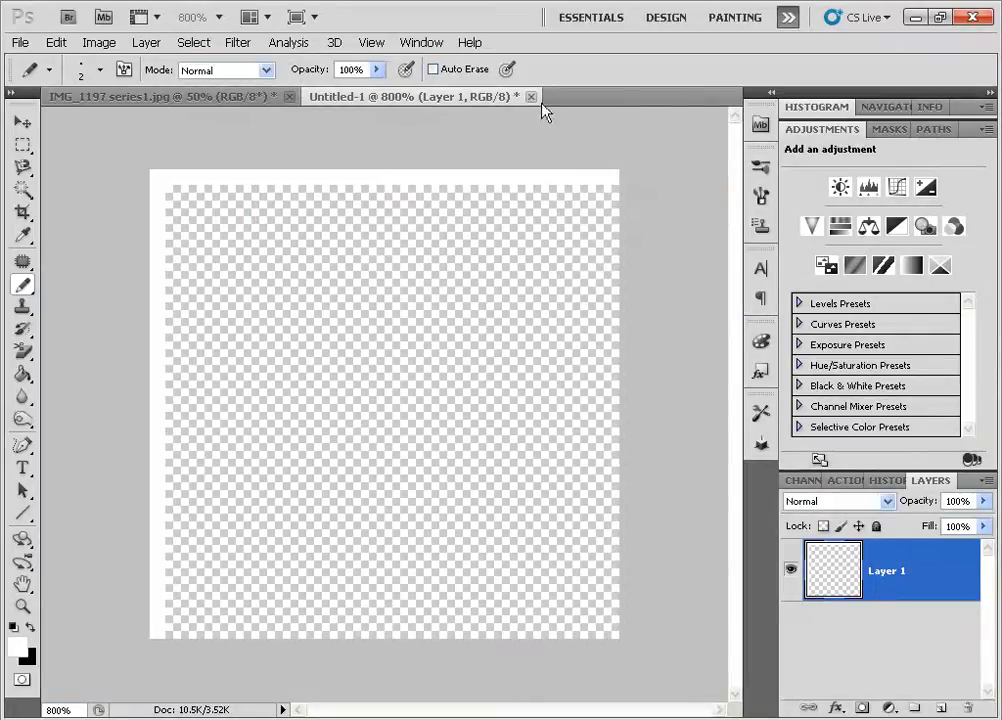
click(531, 96)
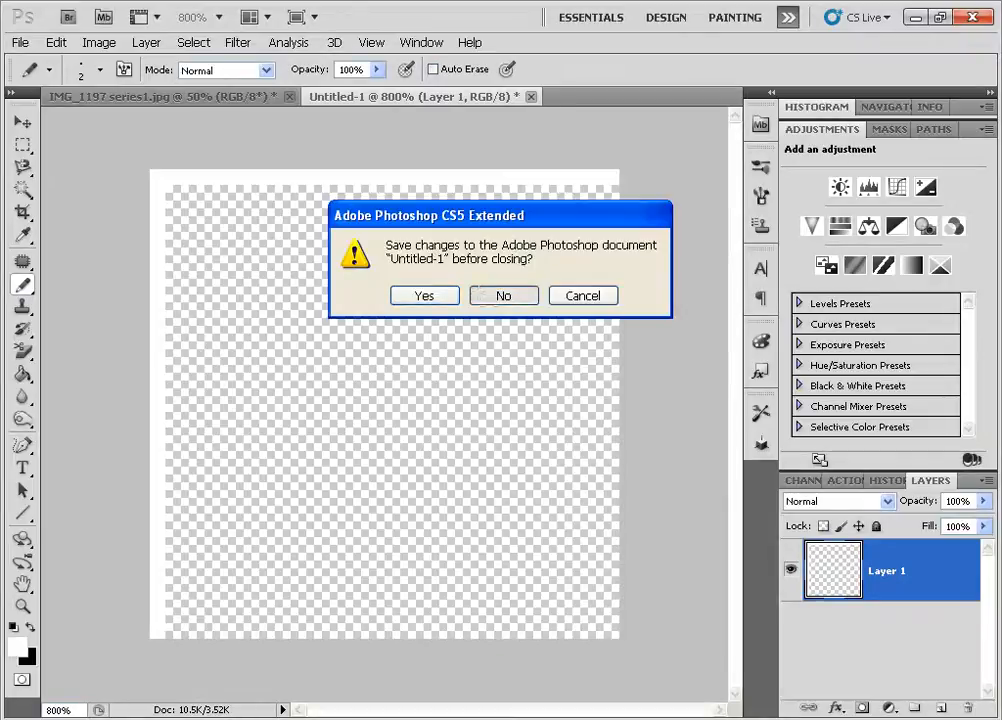
click(503, 295)
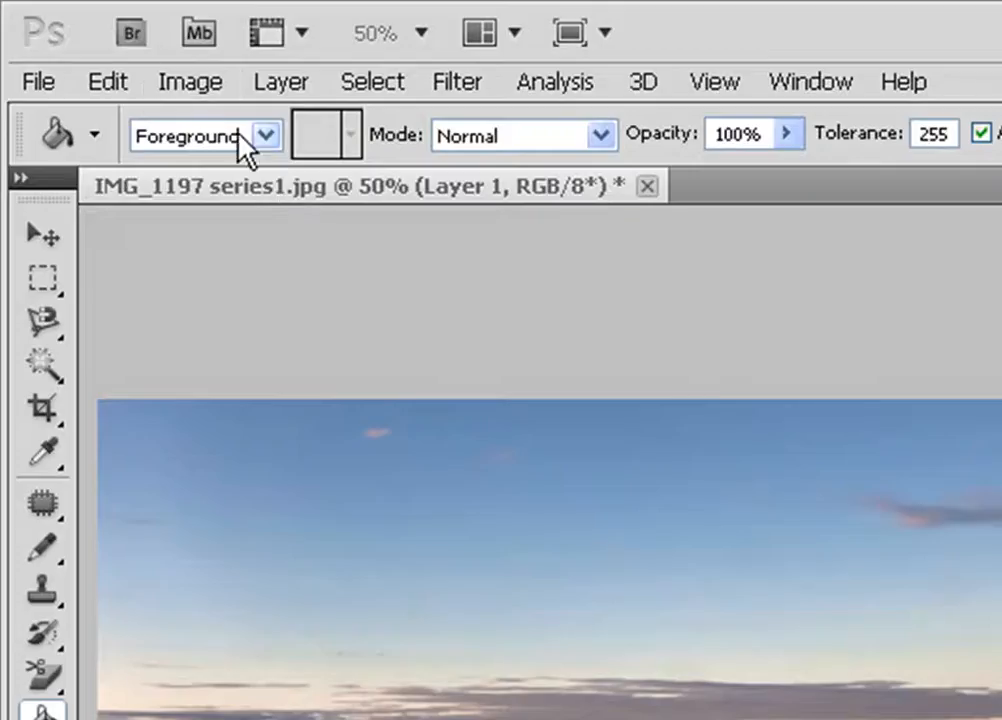
Set the Paint Bucket fill source to Pattern and choose Box pattern.
click(190, 135)
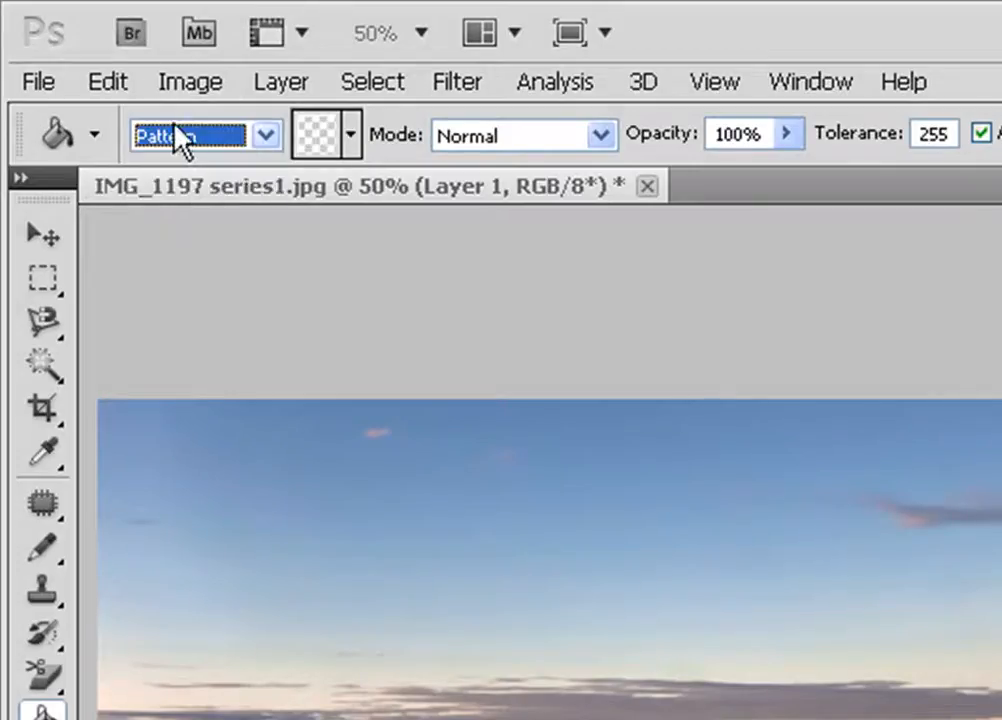
click(349, 134)
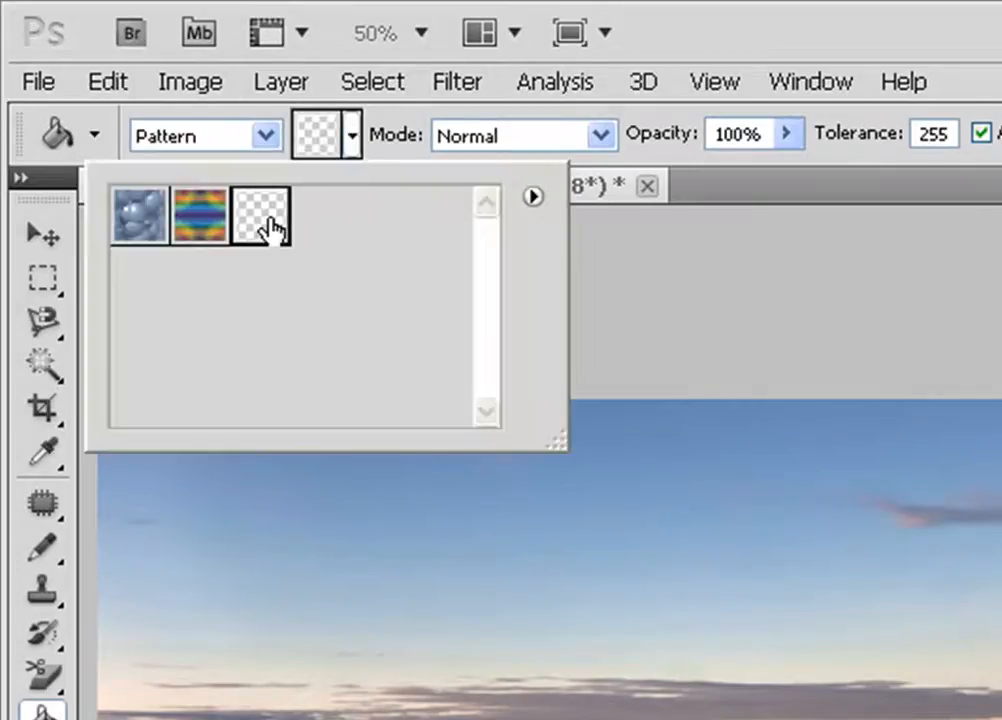
click(259, 215)
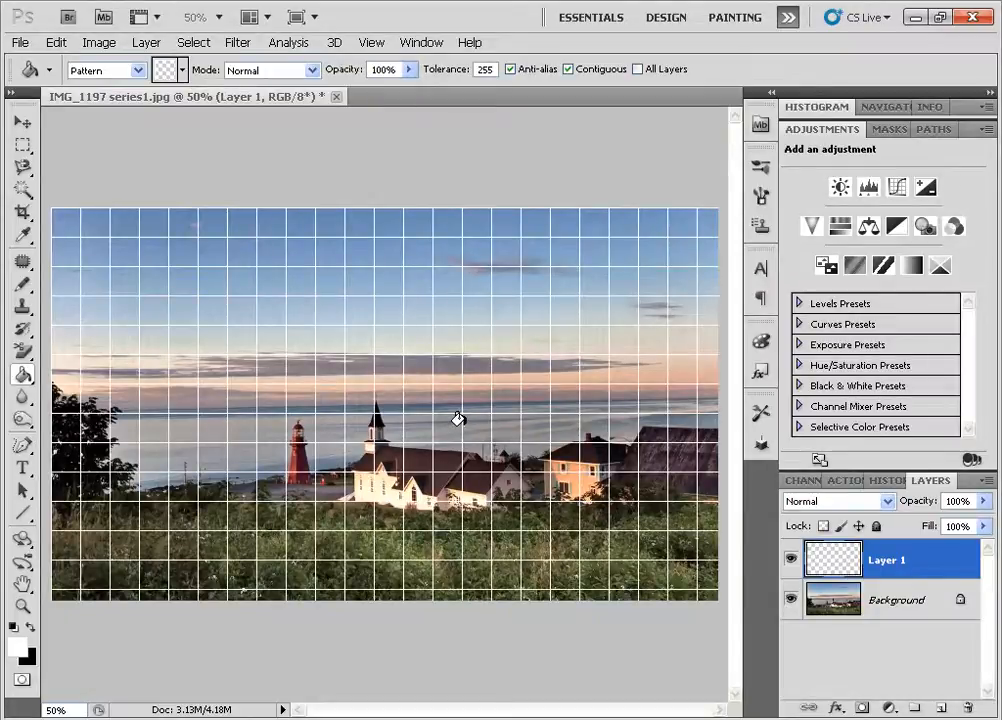
mouse_move(257, 371)
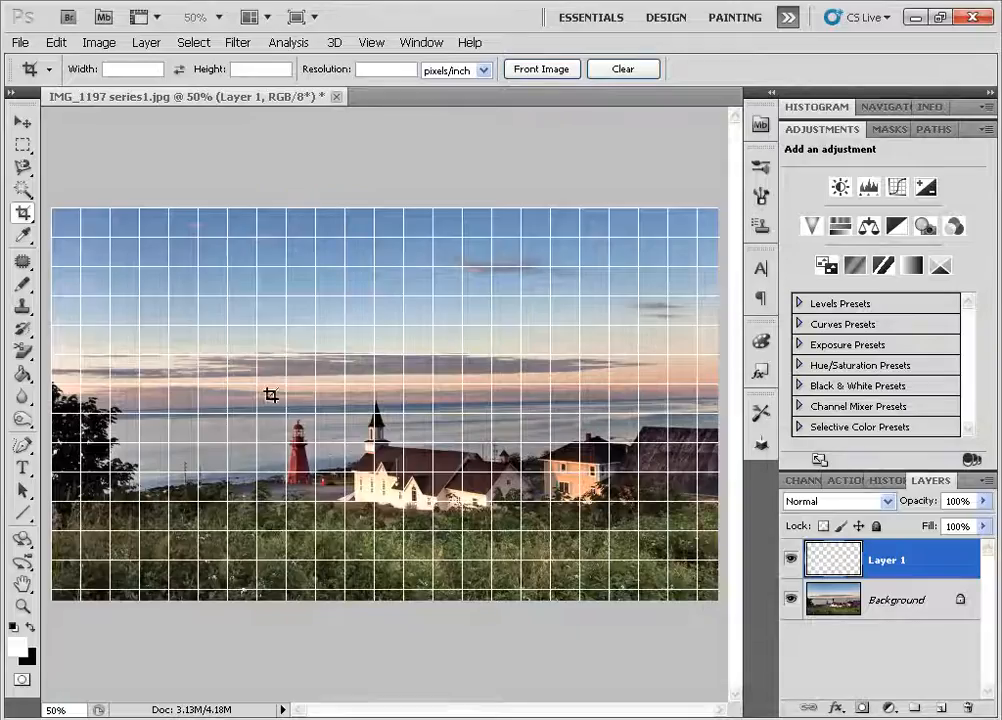
Drag a crop box over the area to keep and pan along the grid edge.
drag(270, 394, 478, 538)
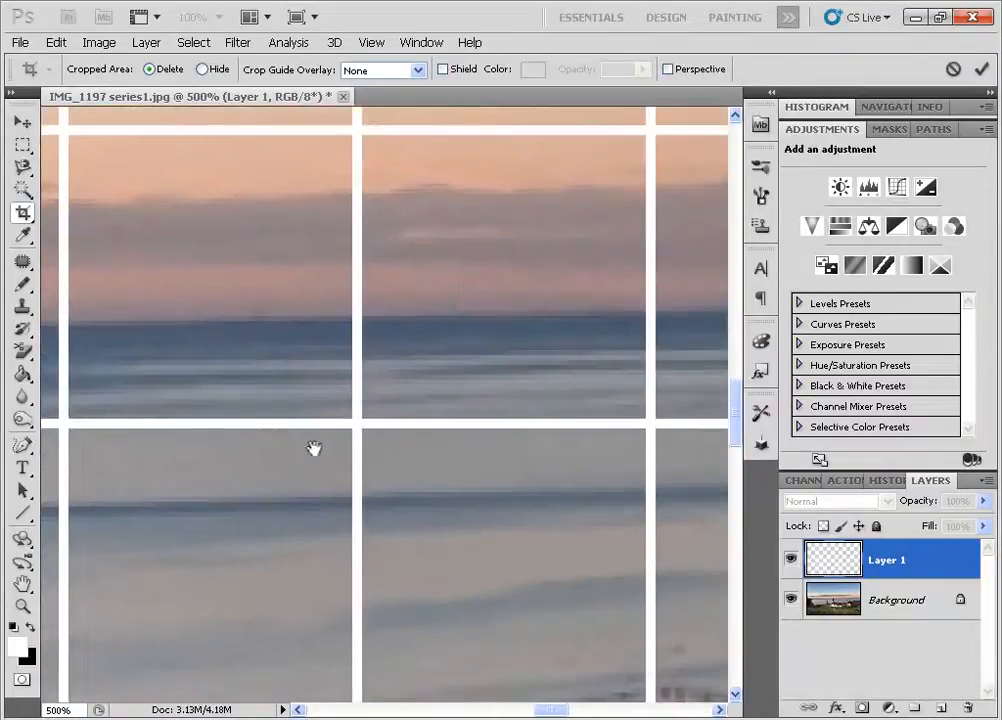
drag(314, 448, 487, 382)
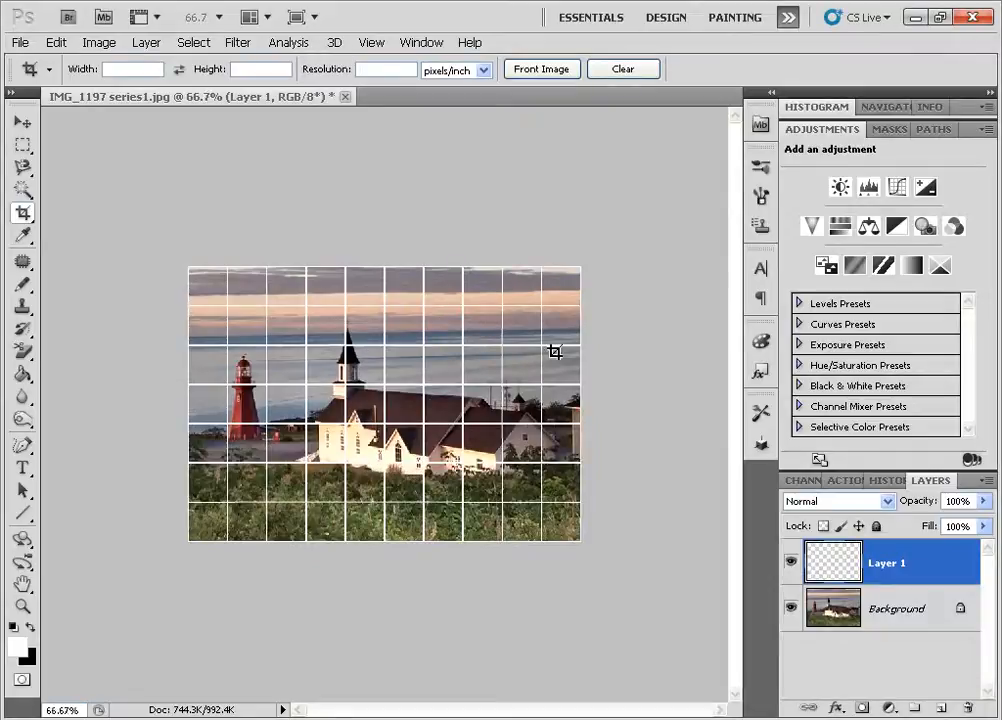
mouse_move(320, 242)
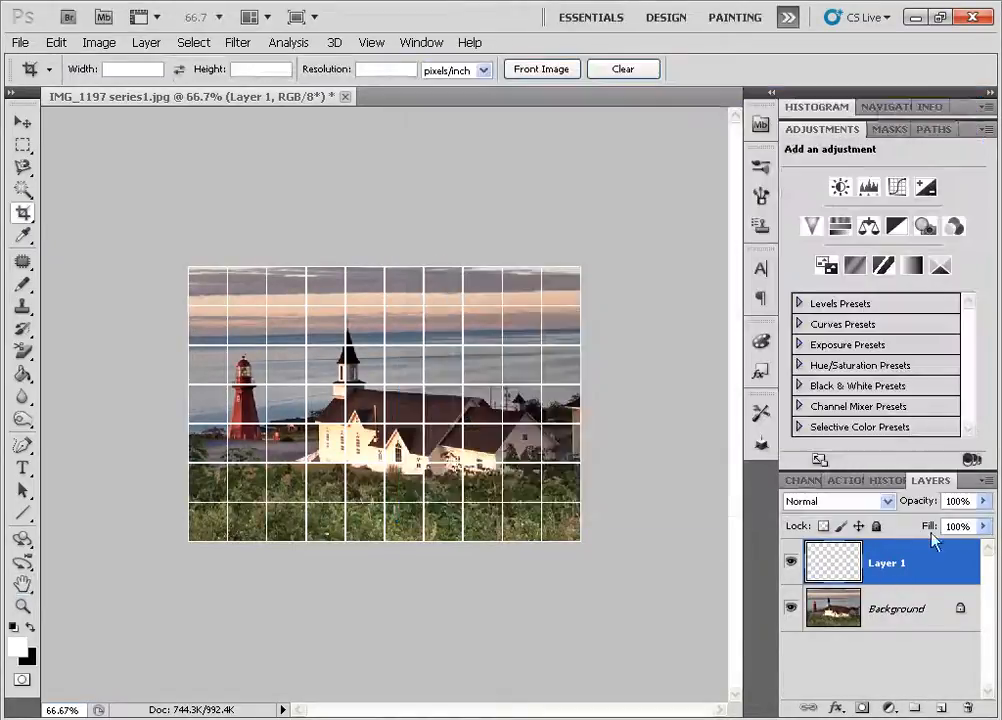
Rename Layer 1 to 'white fade effect' and make the box pattern layer active.
double_click(886, 562)
text(box pattern)
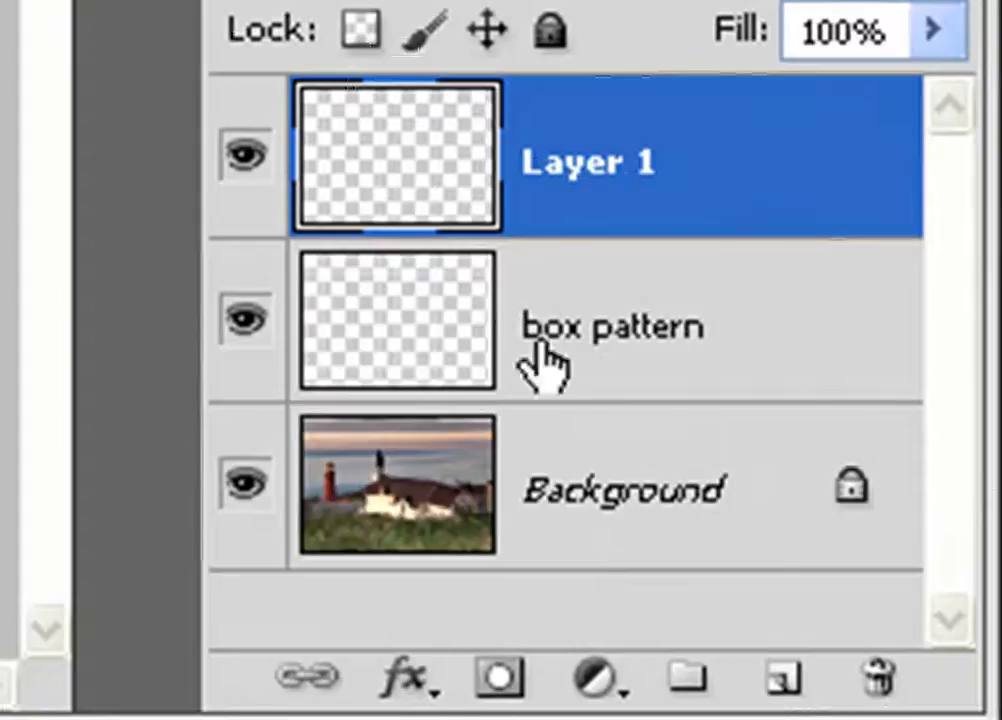
double_click(588, 162)
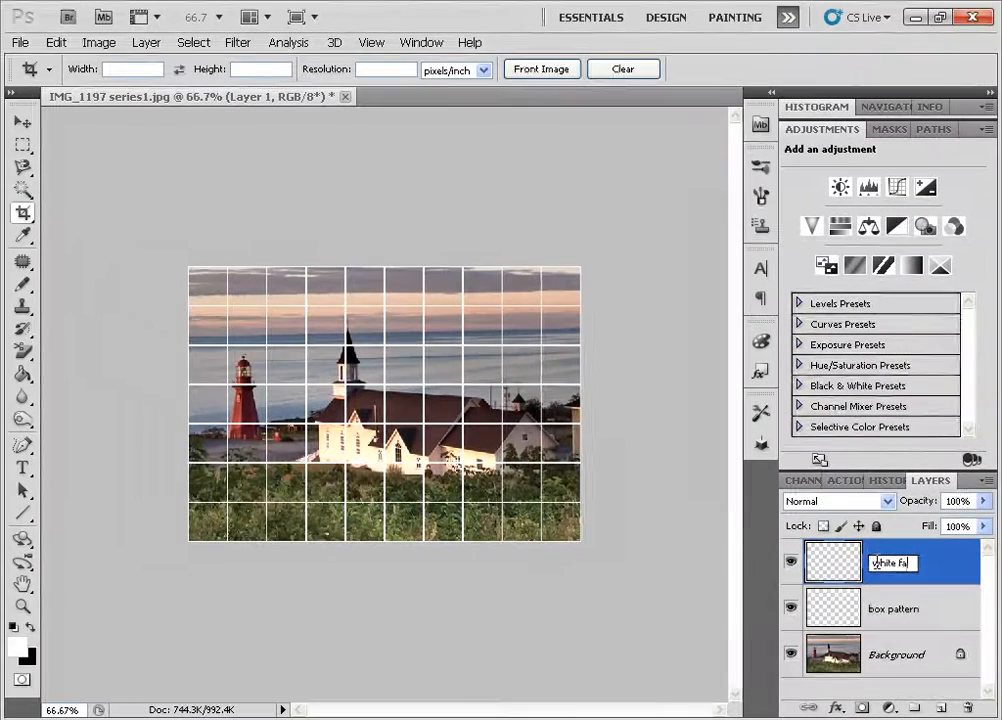
text(white fade effect)
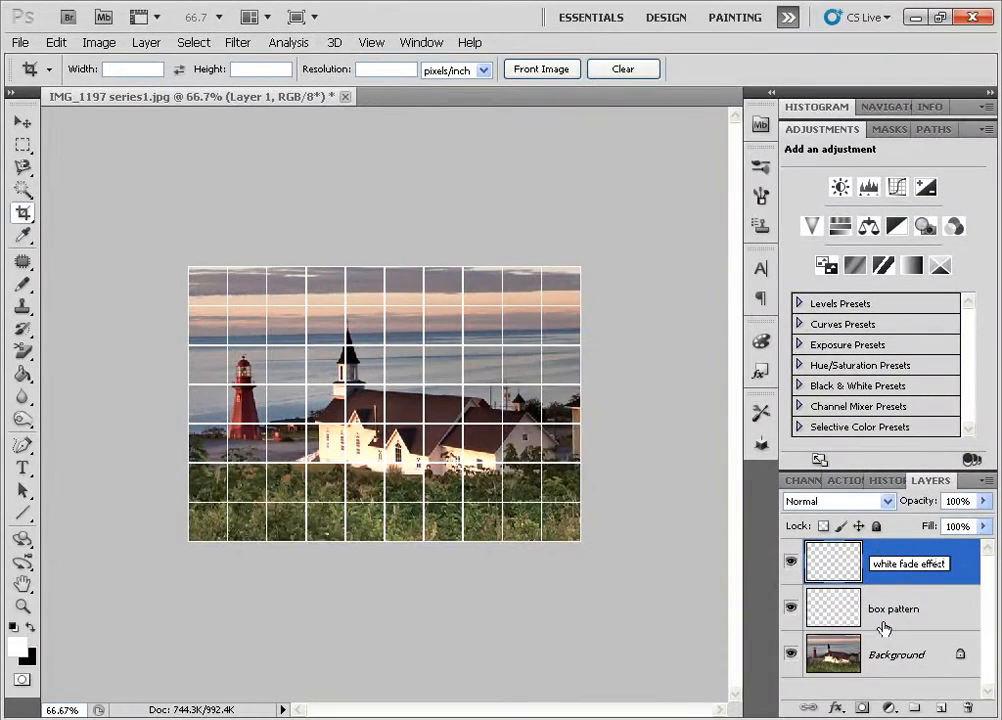
click(892, 608)
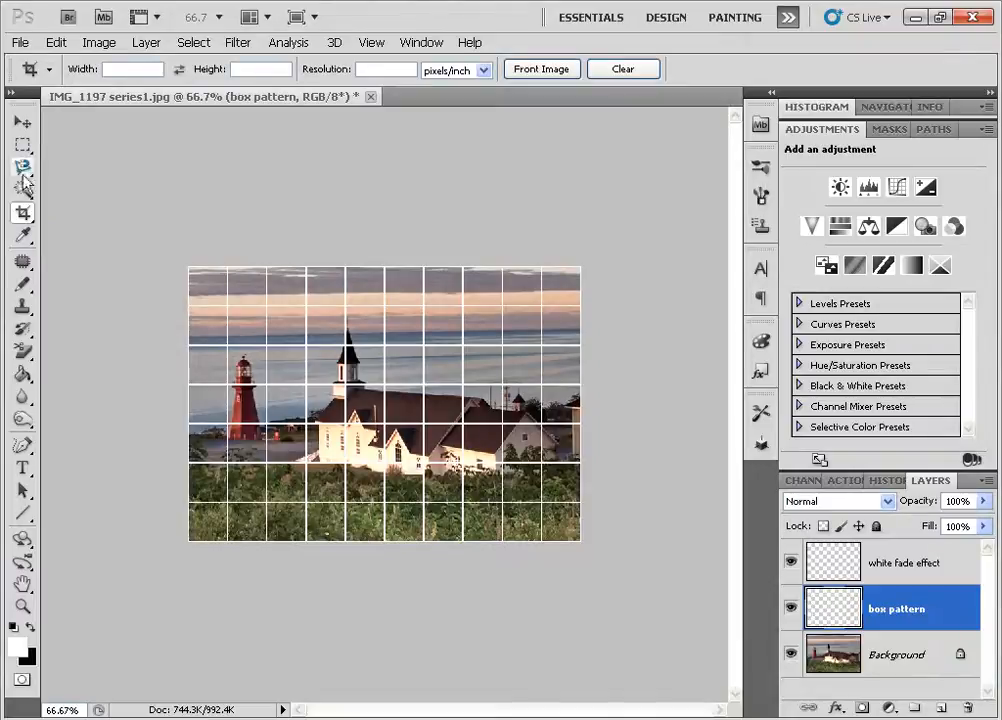
Magic-wand select scattered grid boxes, then activate the white fade effect layer.
click(23, 190)
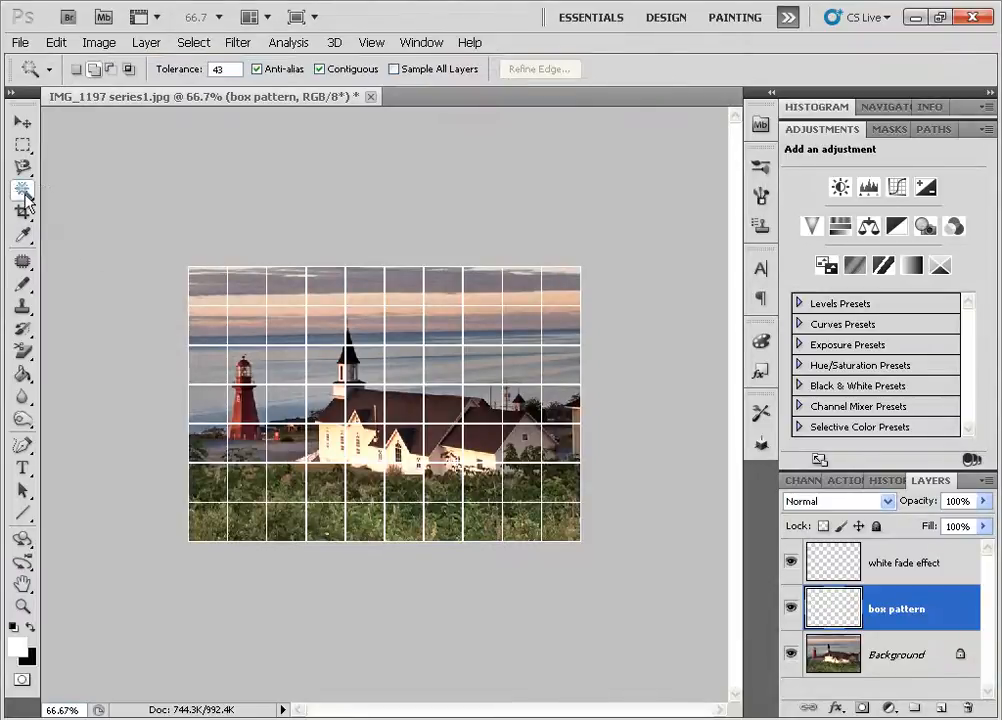
mouse_move(243, 323)
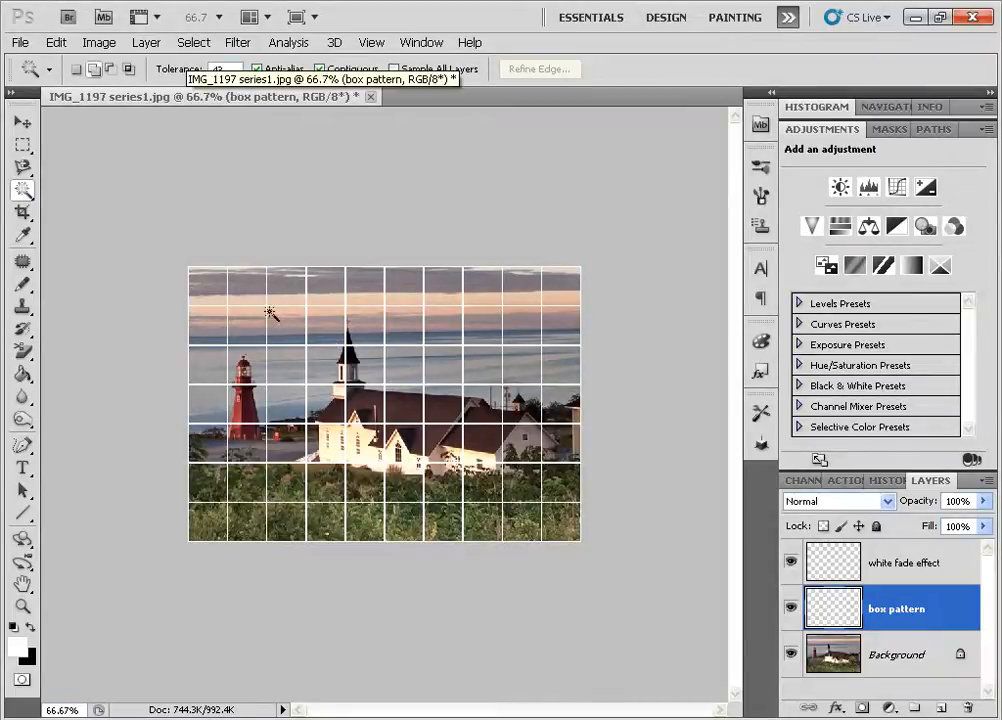
mouse_move(378, 368)
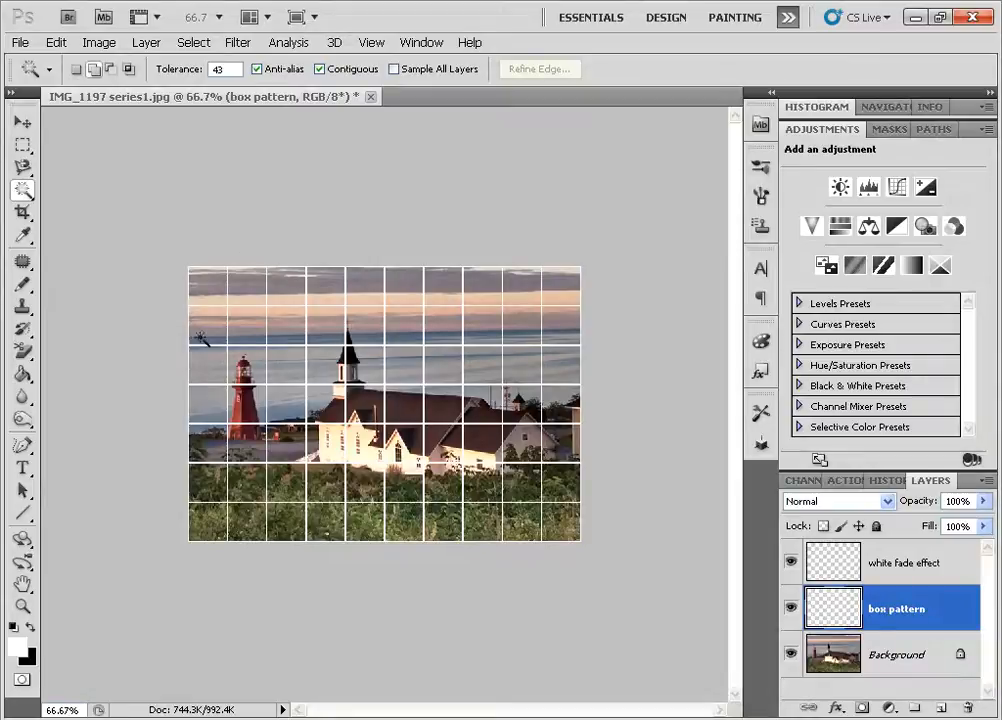
click(208, 290)
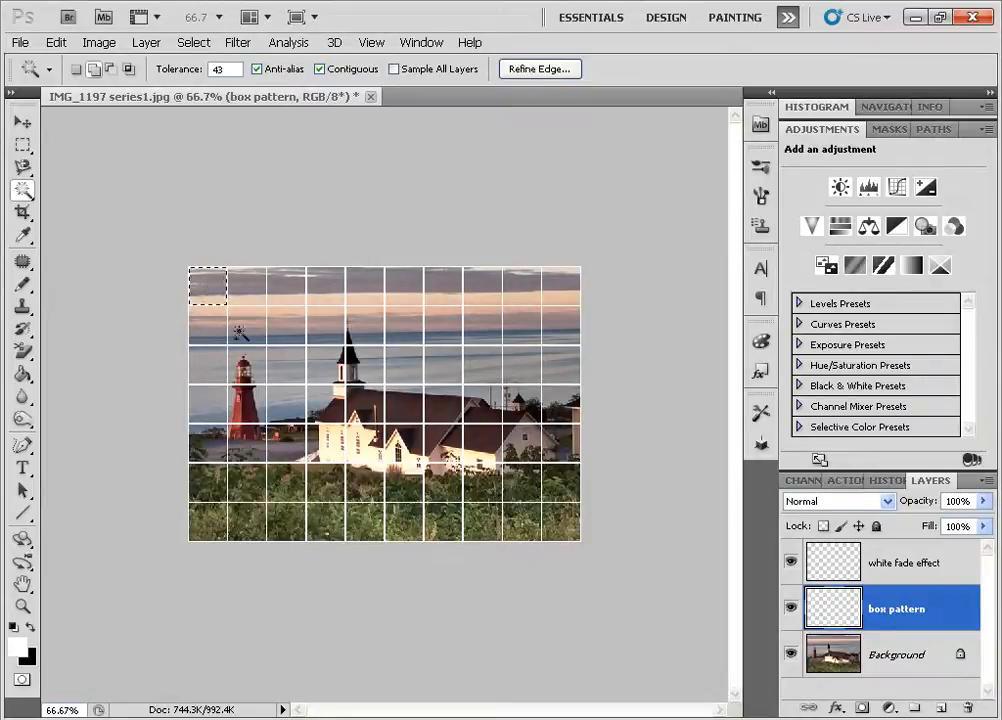
click(245, 330)
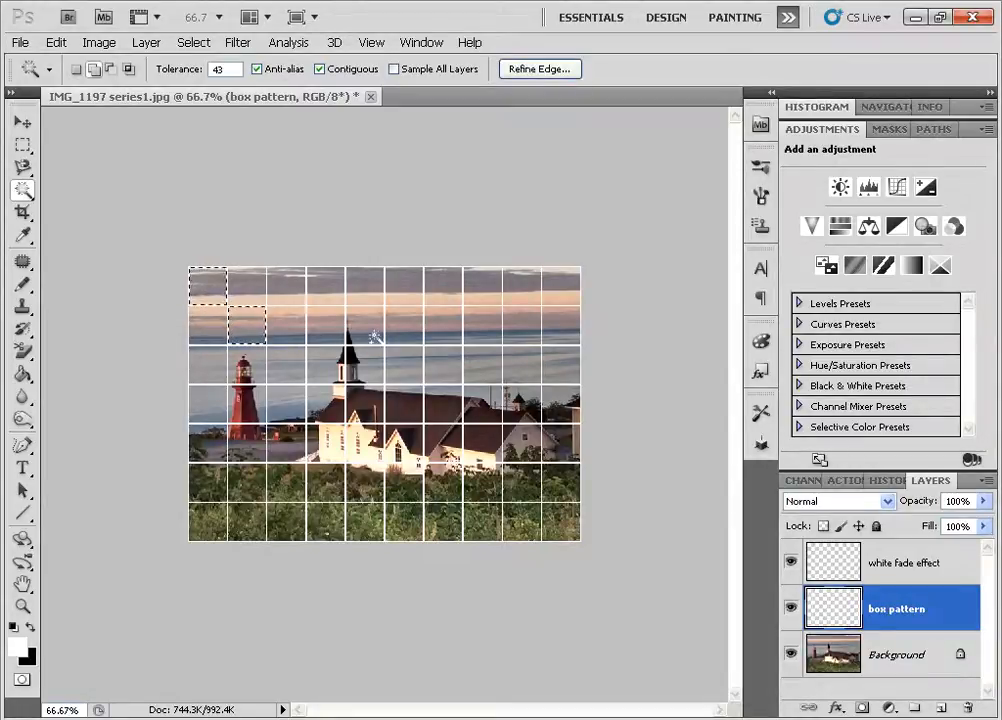
click(365, 285)
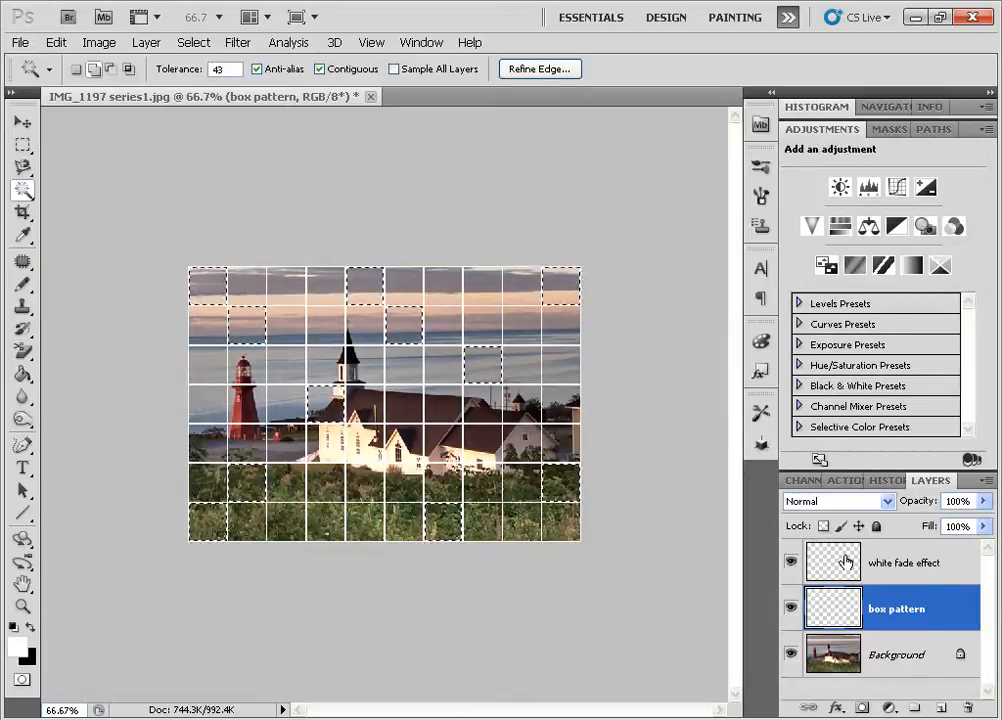
click(905, 562)
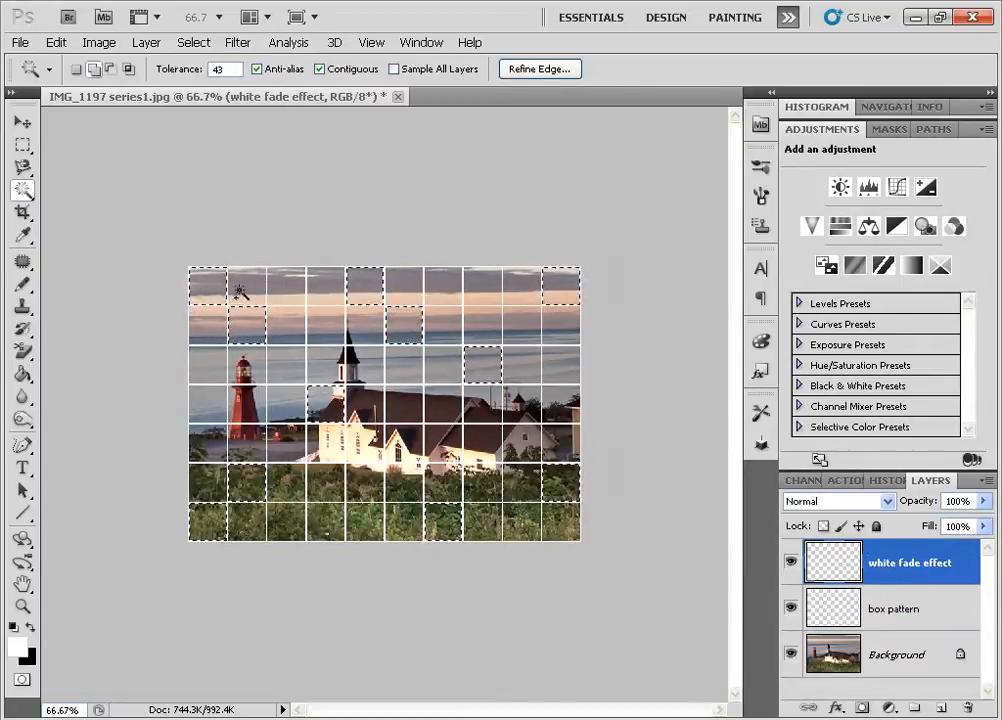
Fill the selected boxes with white, set layer opacity to 30, and toggle its visibility.
click(22, 374)
text(75)
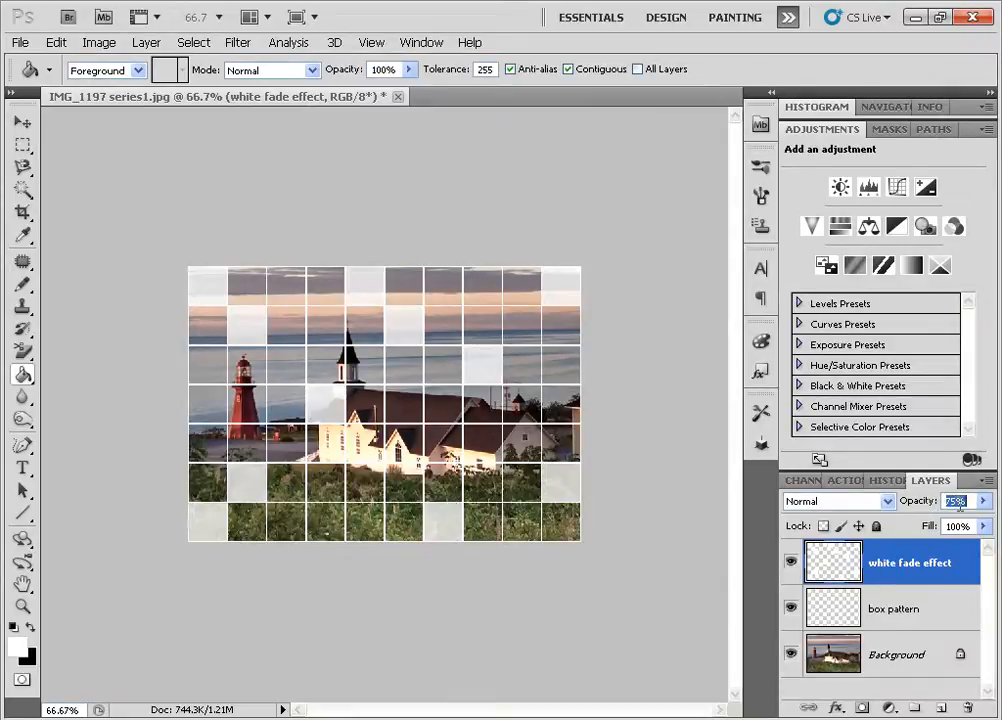
text(30)
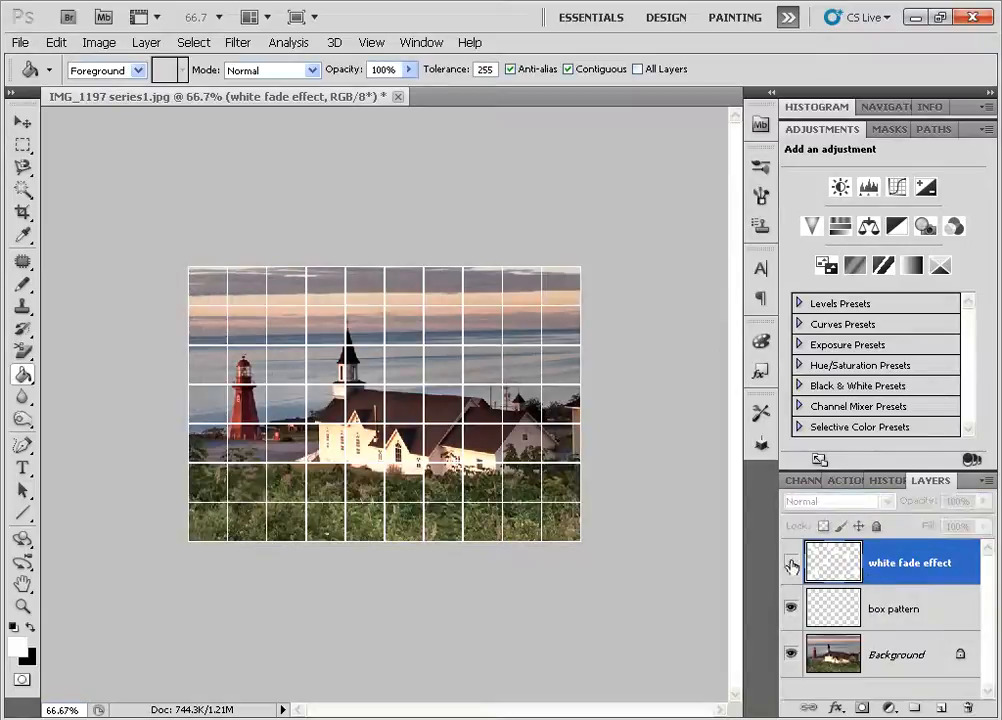
click(955, 501)
text(50)
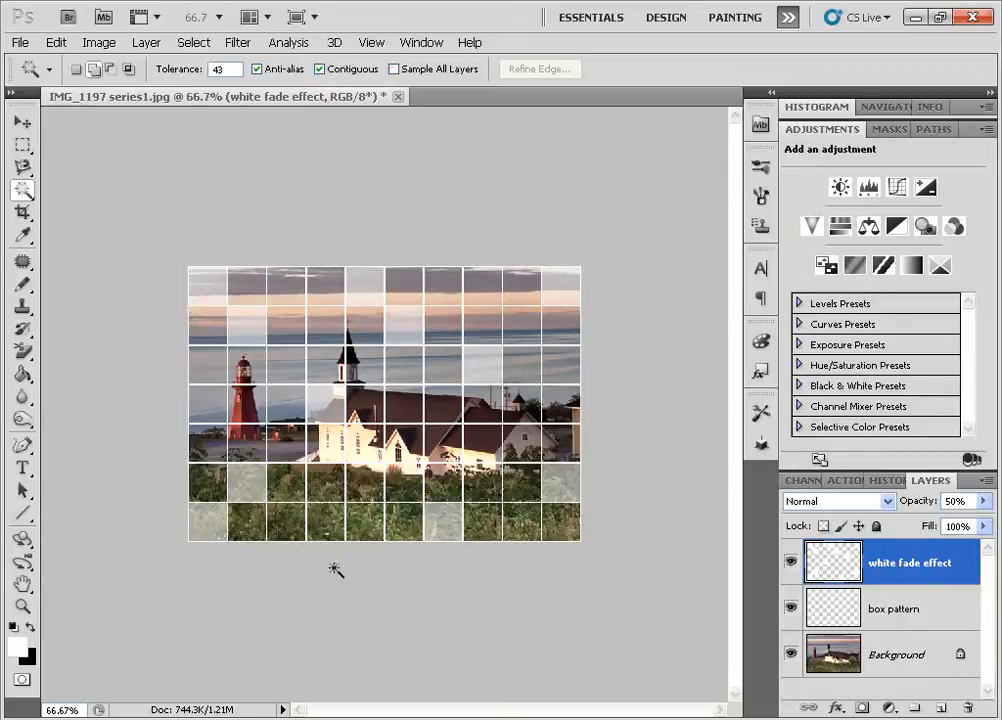
Clear the selection around the boxes using the Magic Wand.
click(208, 523)
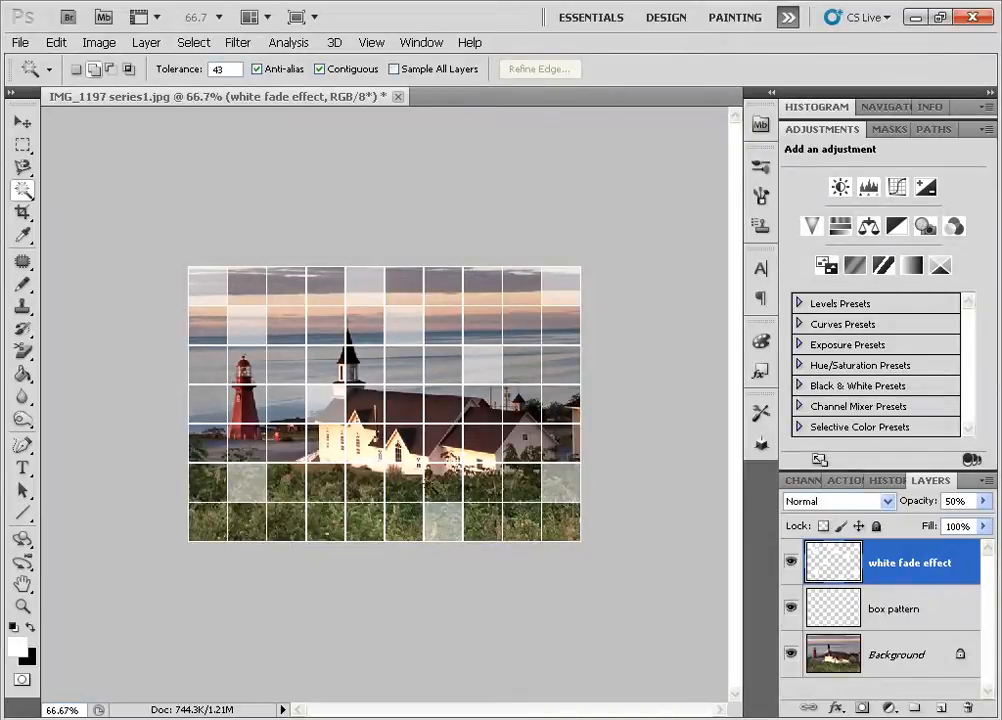
mouse_move(448, 323)
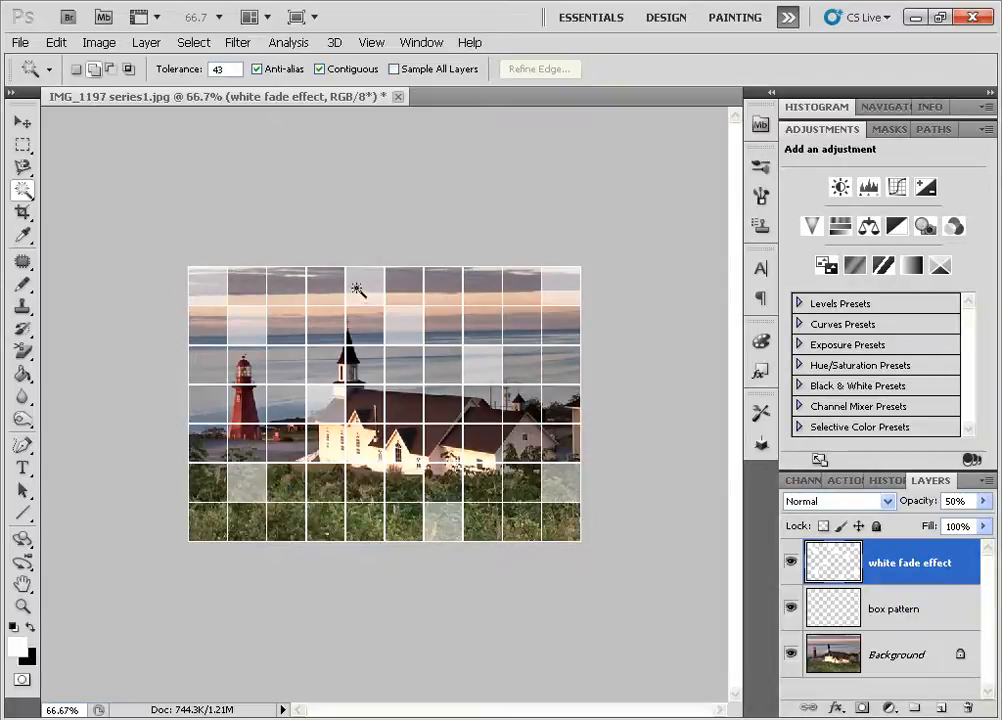
click(364, 286)
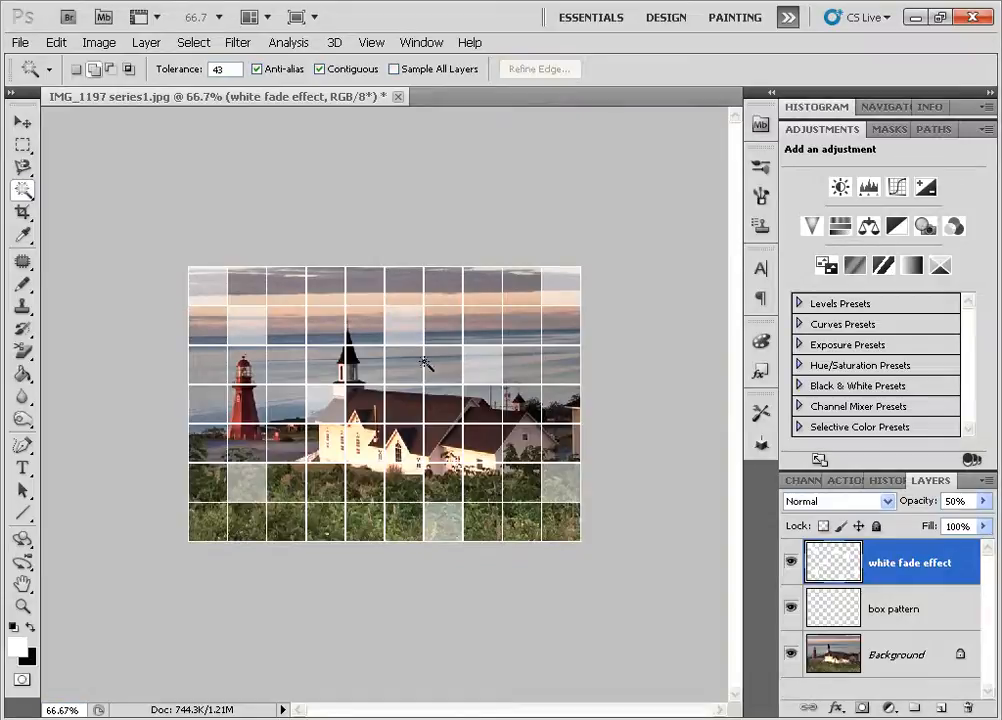
mouse_move(408, 290)
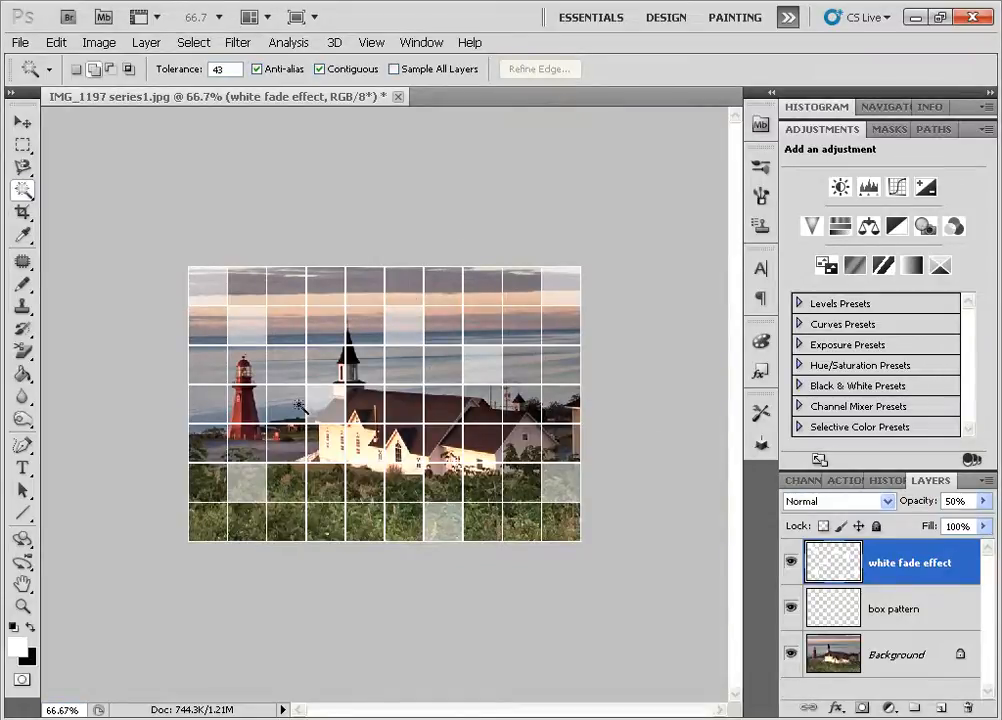
Return to the box pattern layer and Magic Wand-select another grid box to fade.
click(893, 608)
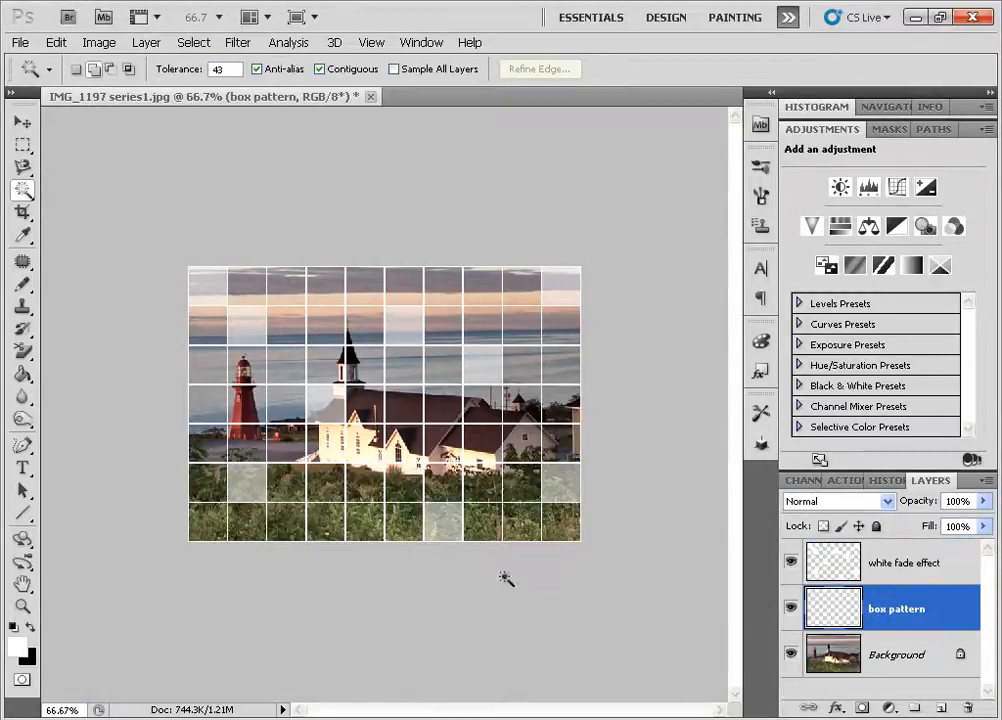
mouse_move(308, 522)
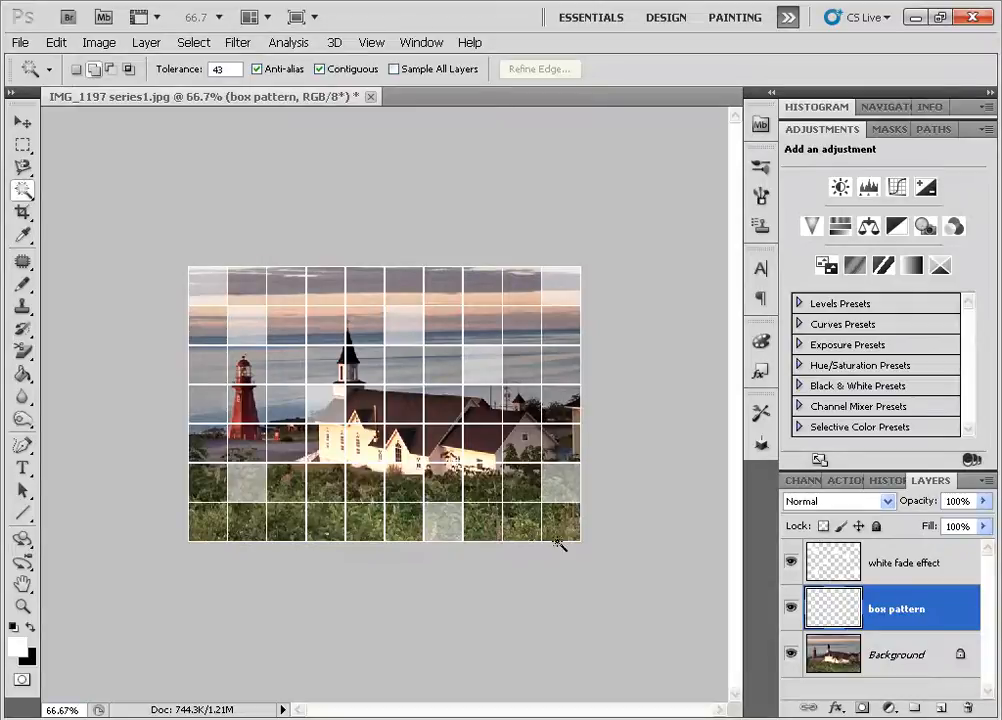
click(365, 288)
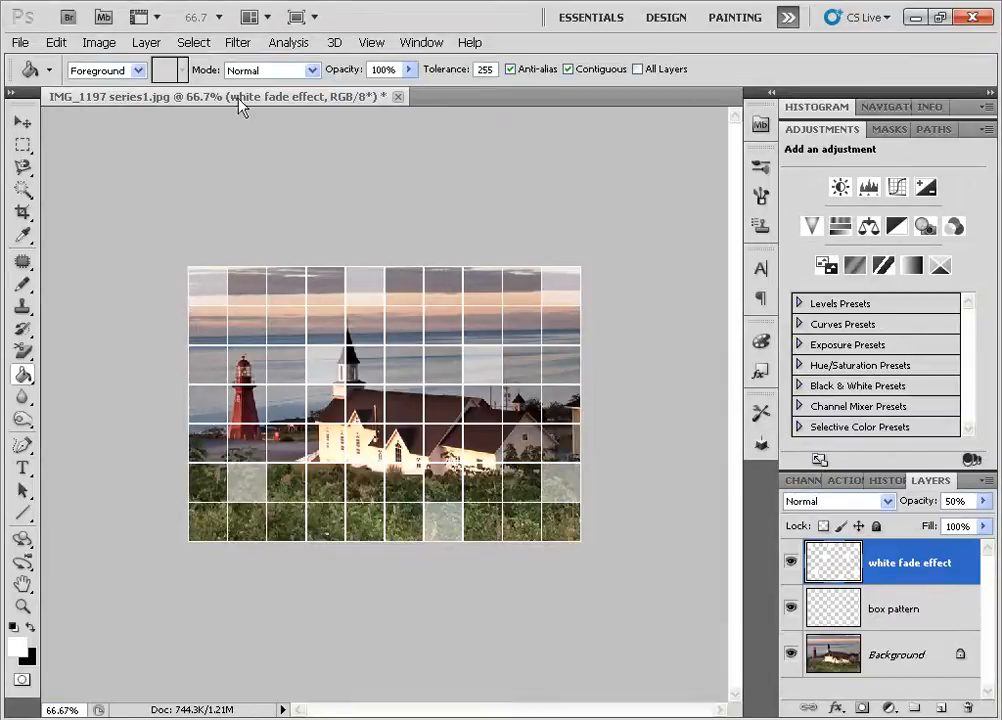
mouse_move(500, 183)
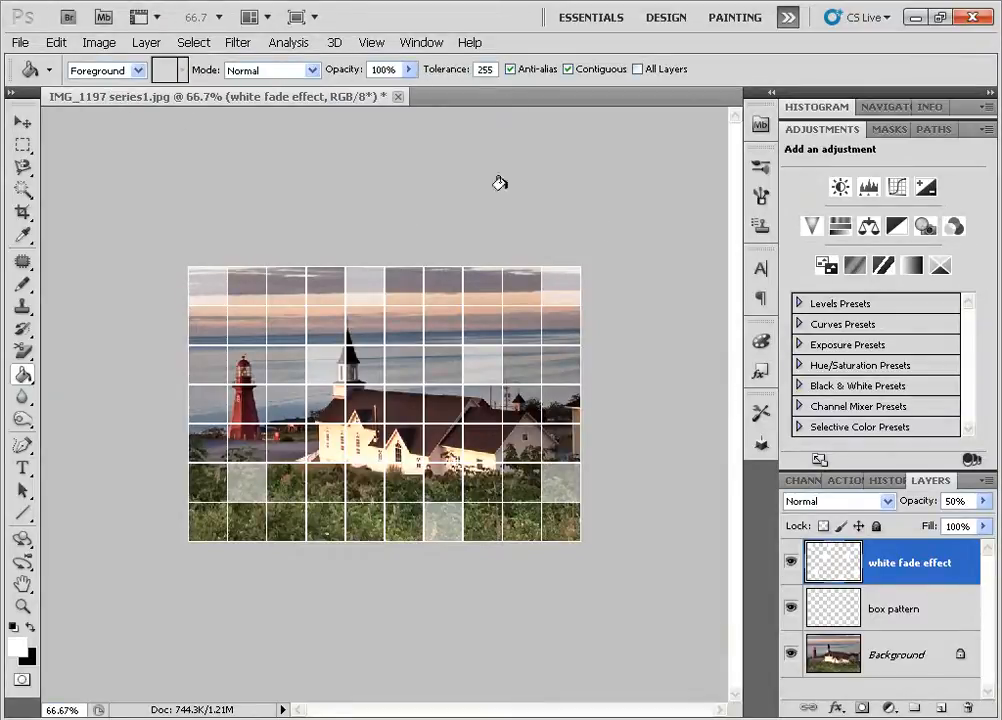
mouse_move(496, 27)
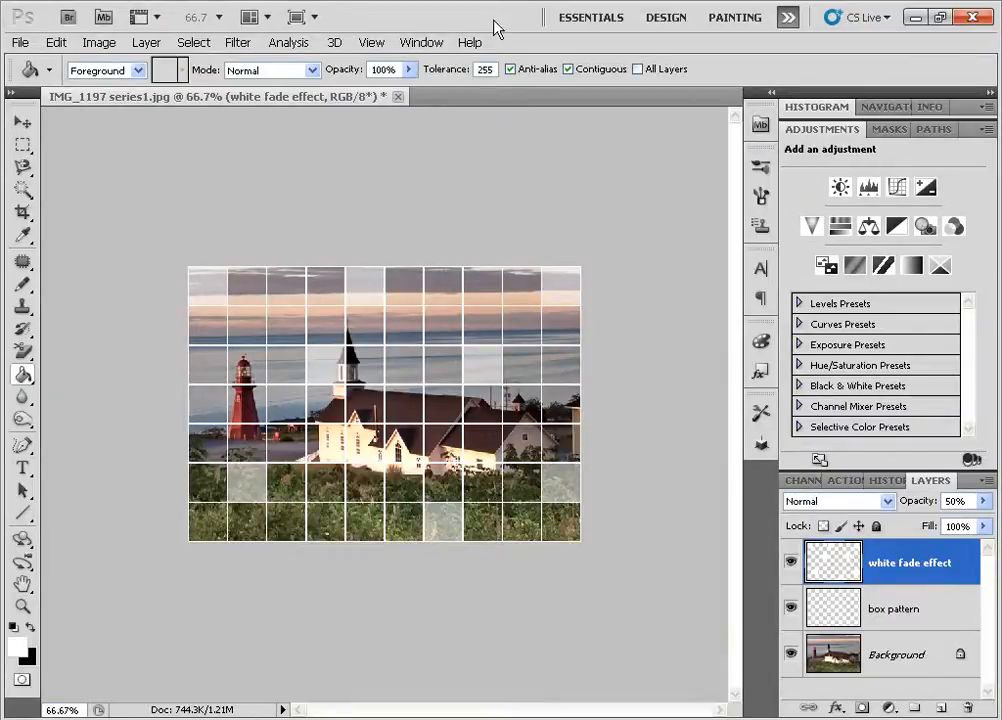